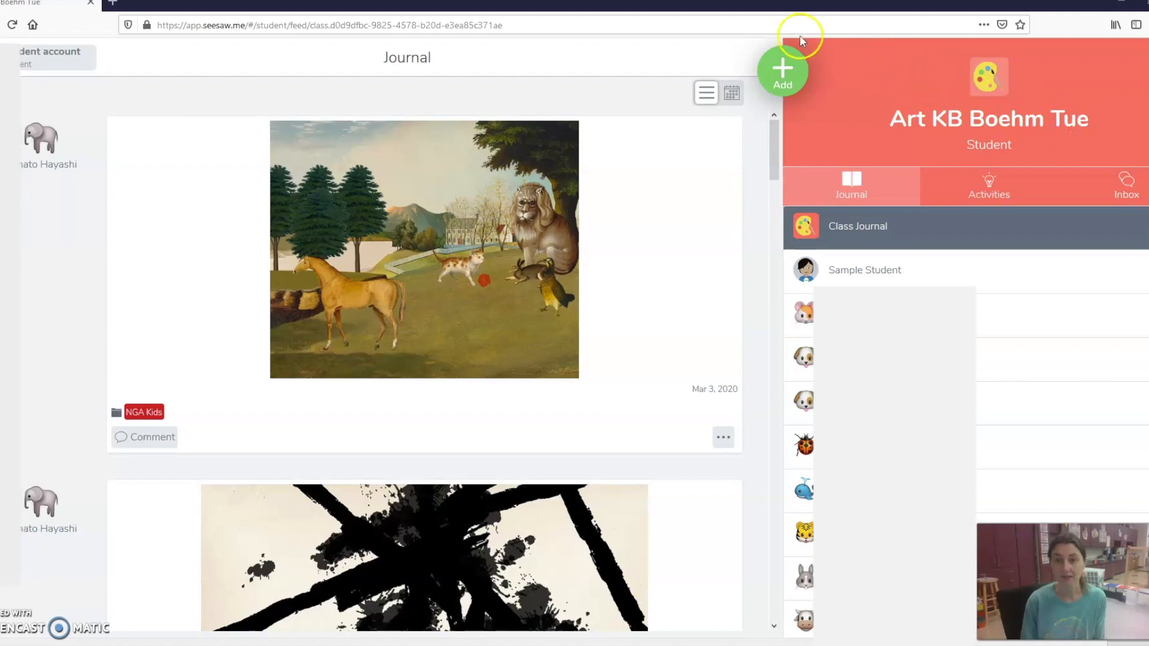
mouse_move(812, 91)
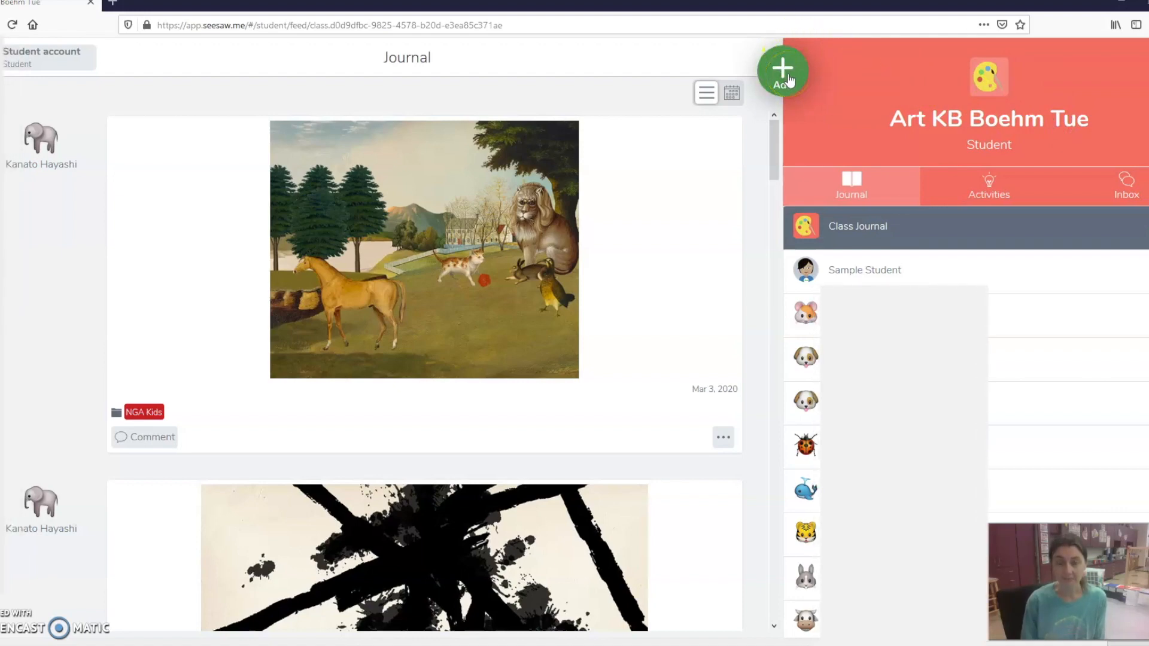
Start a new post in the class journal to reach the Post Your Work choices
click(781, 70)
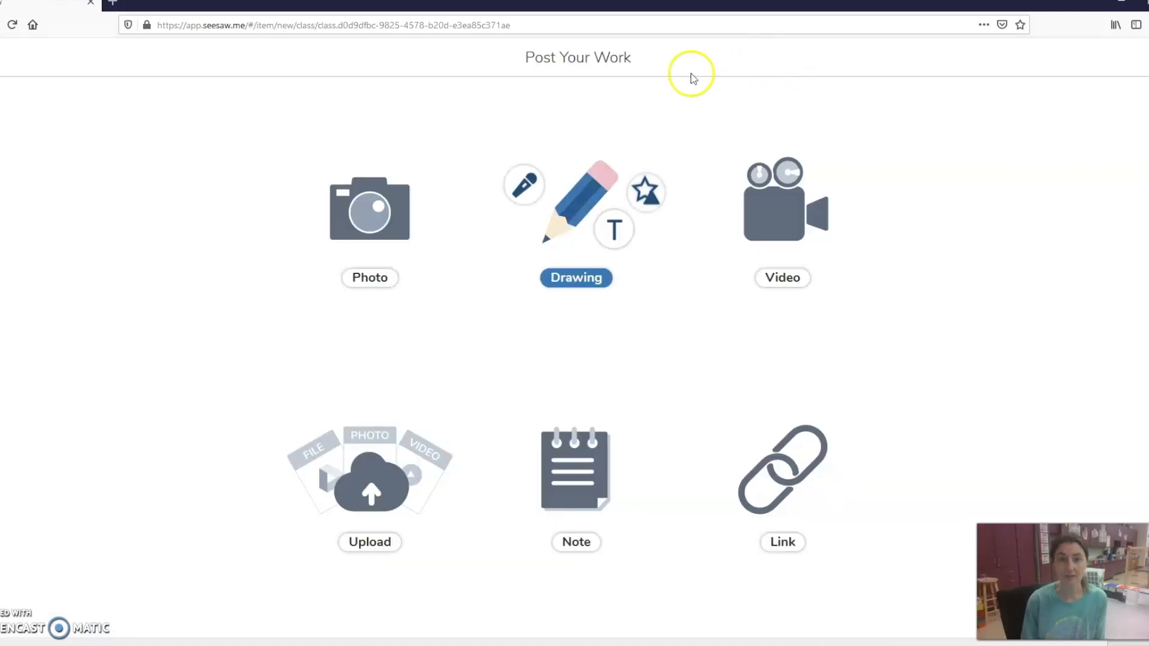
mouse_move(572, 213)
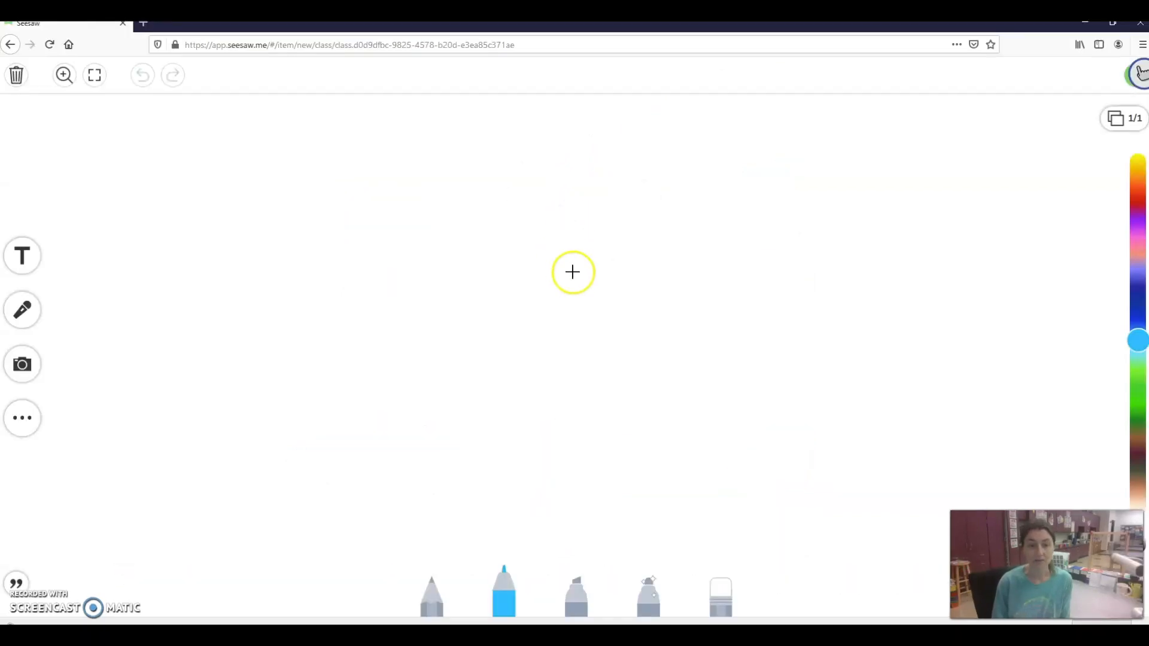
mouse_move(550, 587)
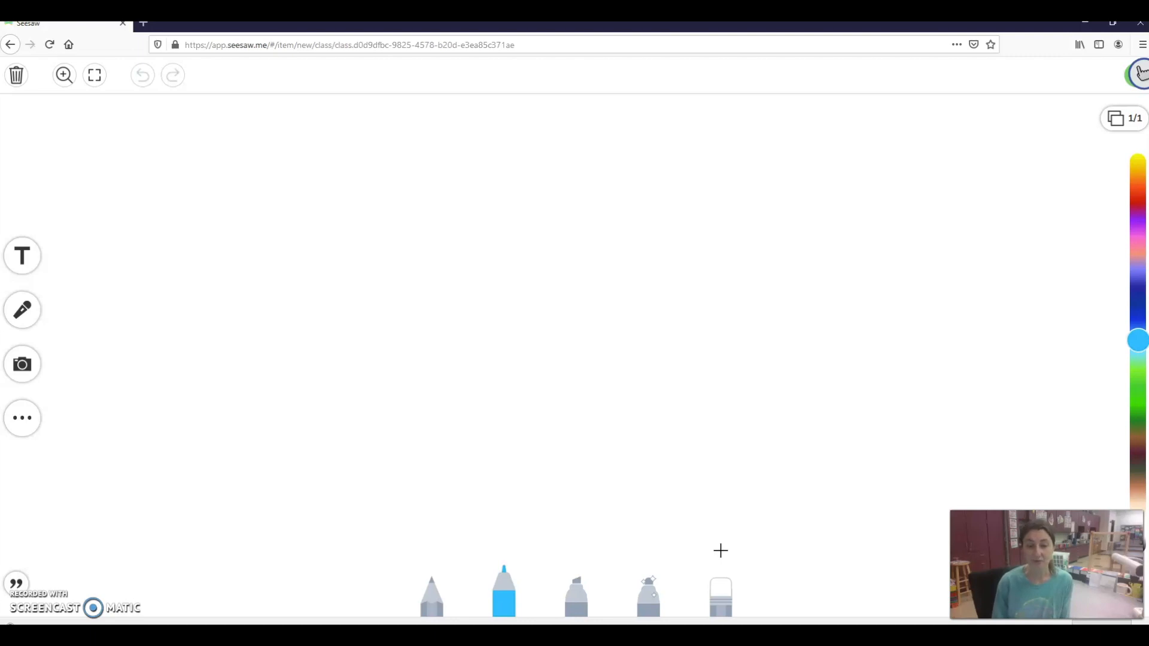
click(505, 594)
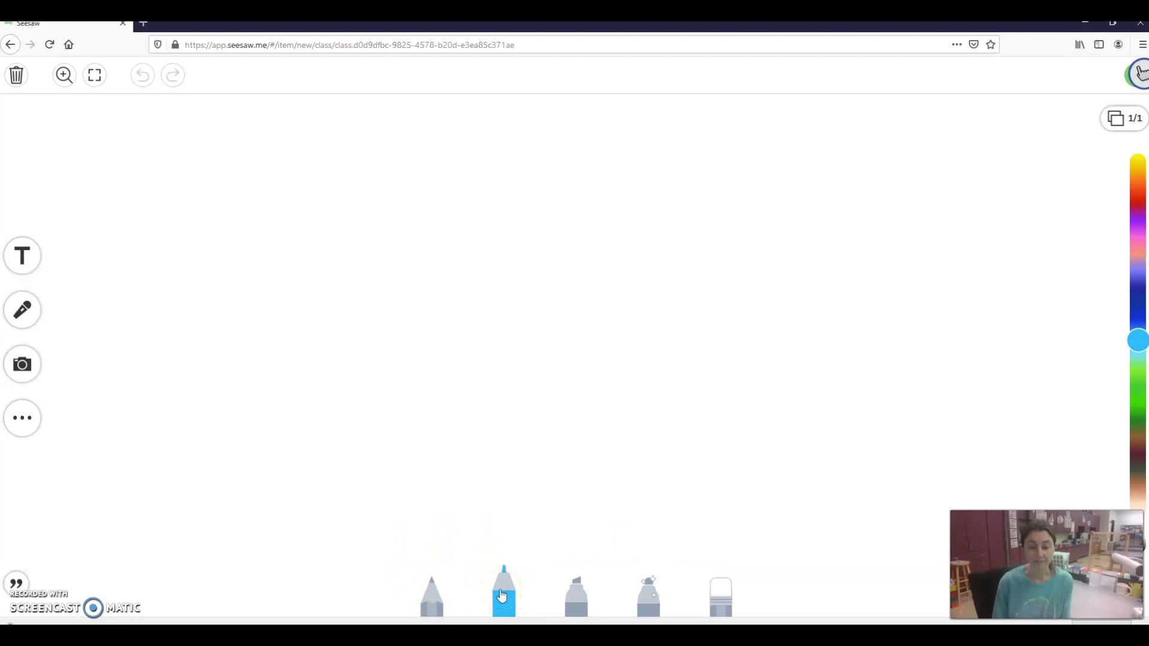
click(504, 593)
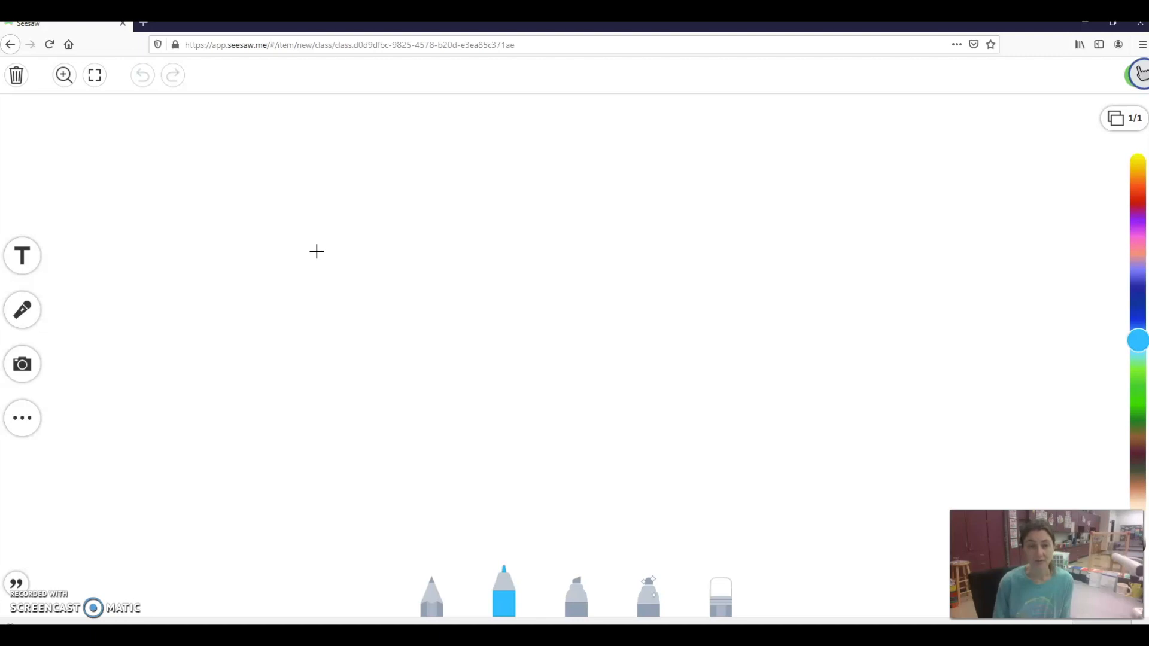
Sketch a wavy blue horizon line across the canvas with the marker
drag(316, 251, 457, 251)
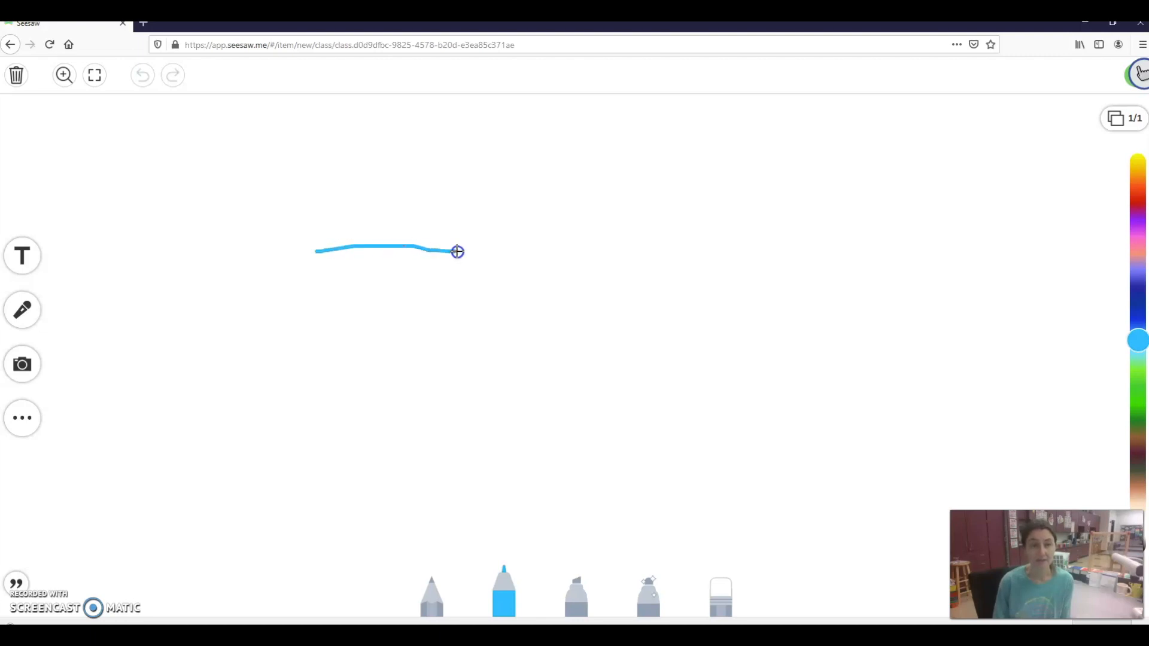
drag(458, 251, 787, 217)
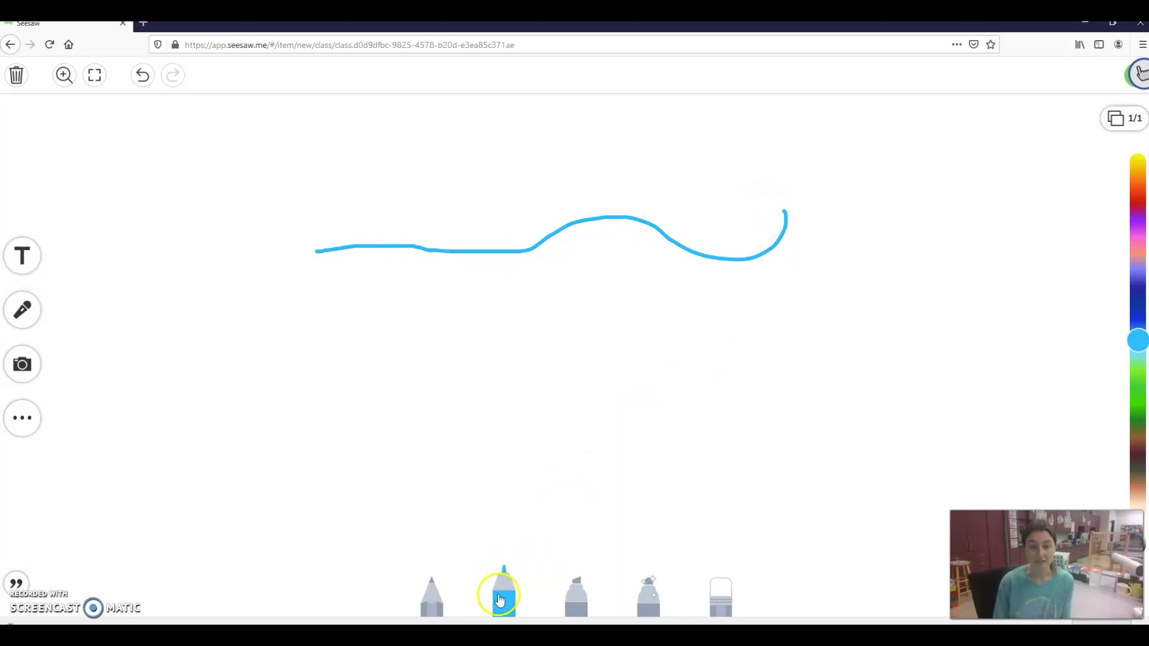
Switch to a thick marker size and fill the sky above the horizon with blue
click(502, 595)
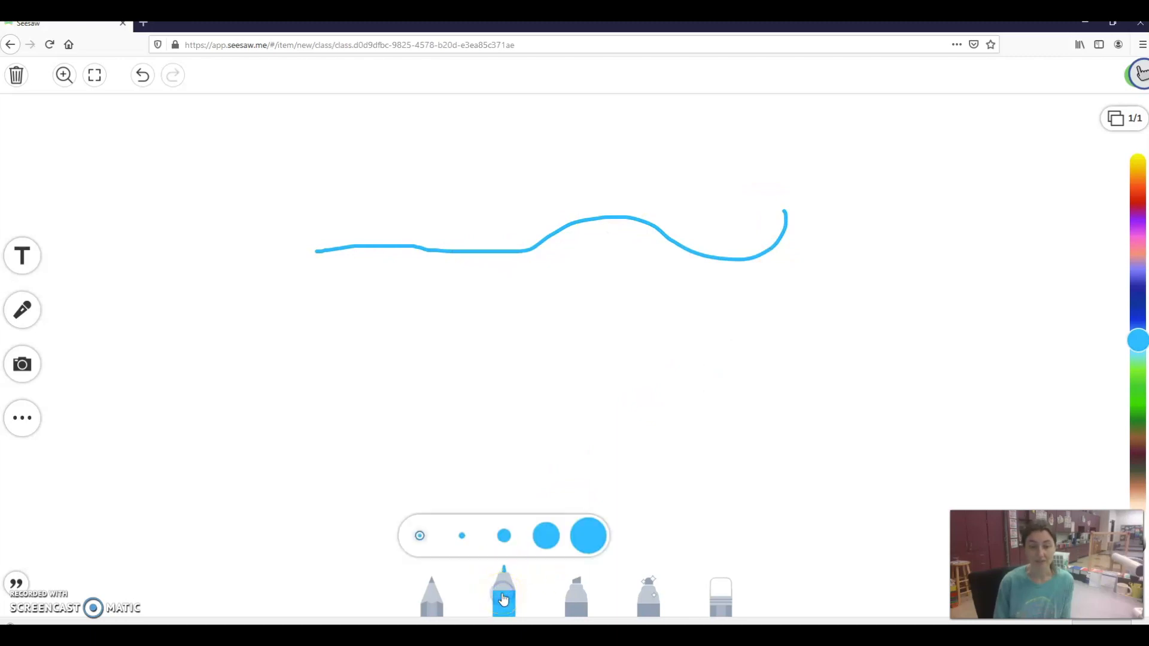
click(546, 536)
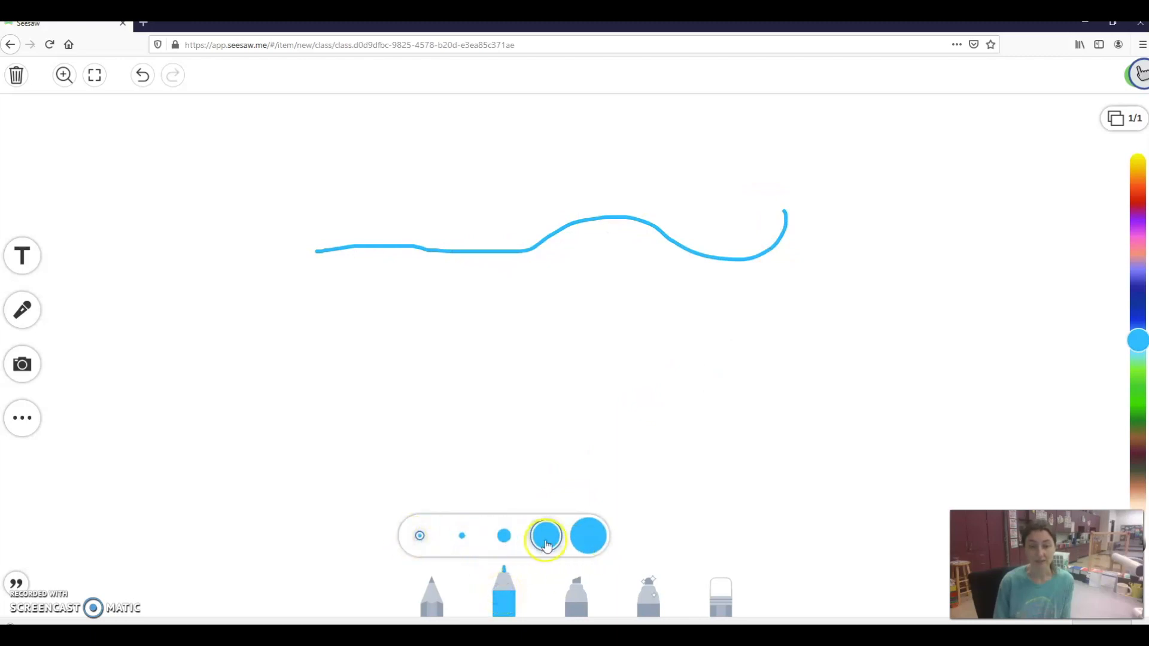
click(586, 536)
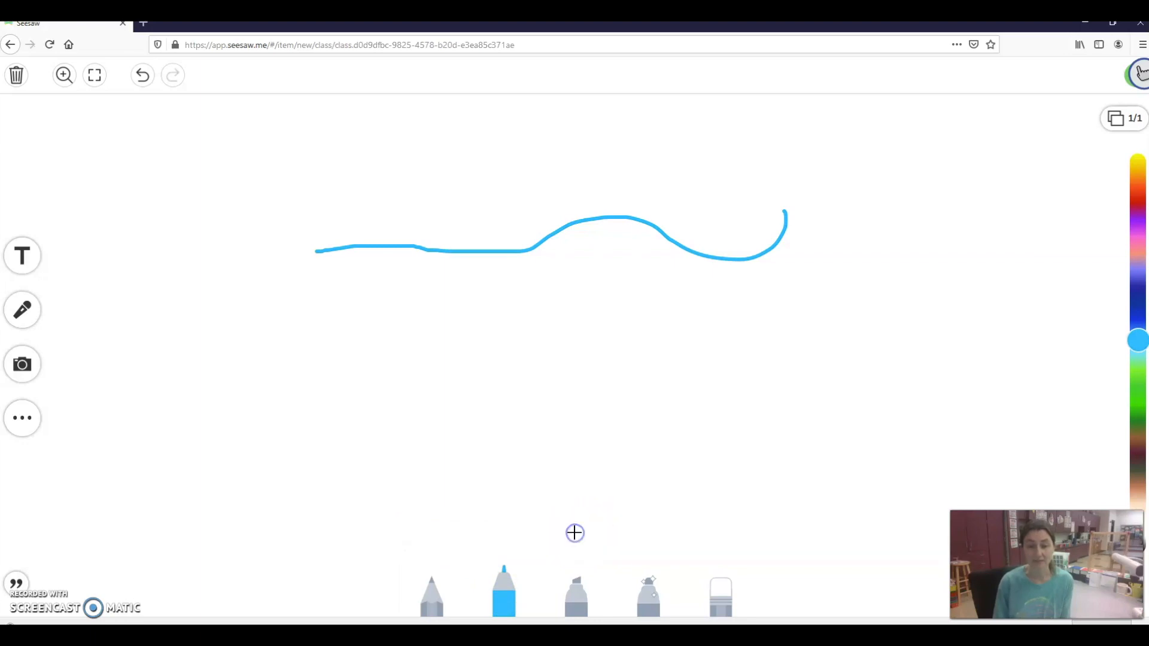
drag(22, 118, 286, 117)
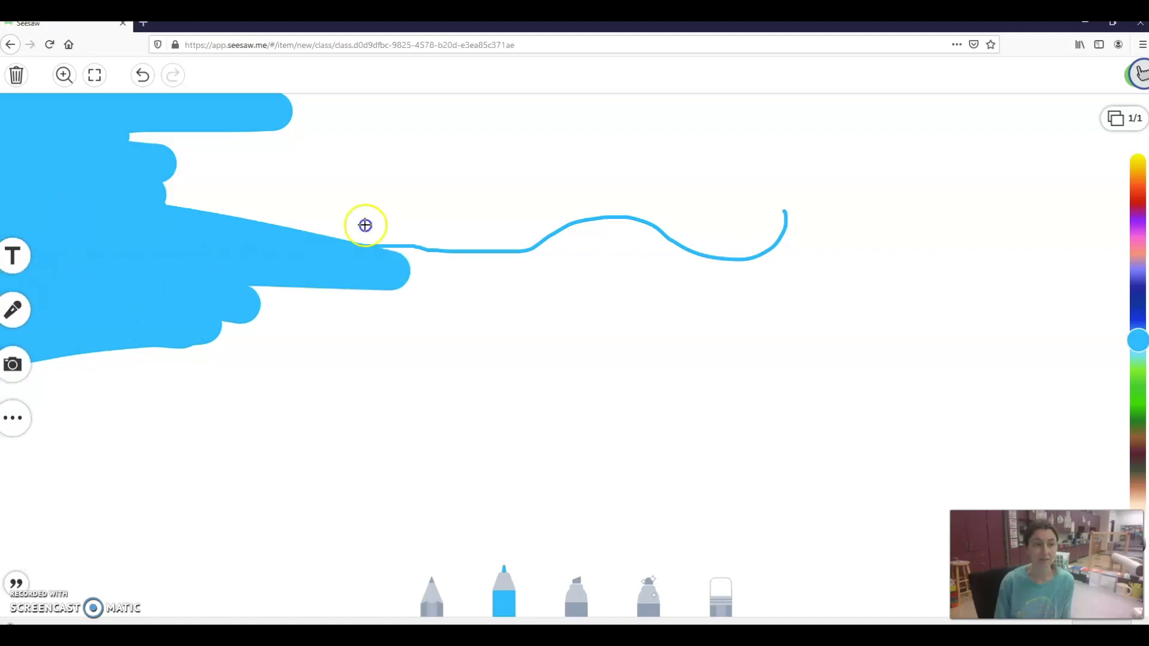
drag(365, 225, 593, 211)
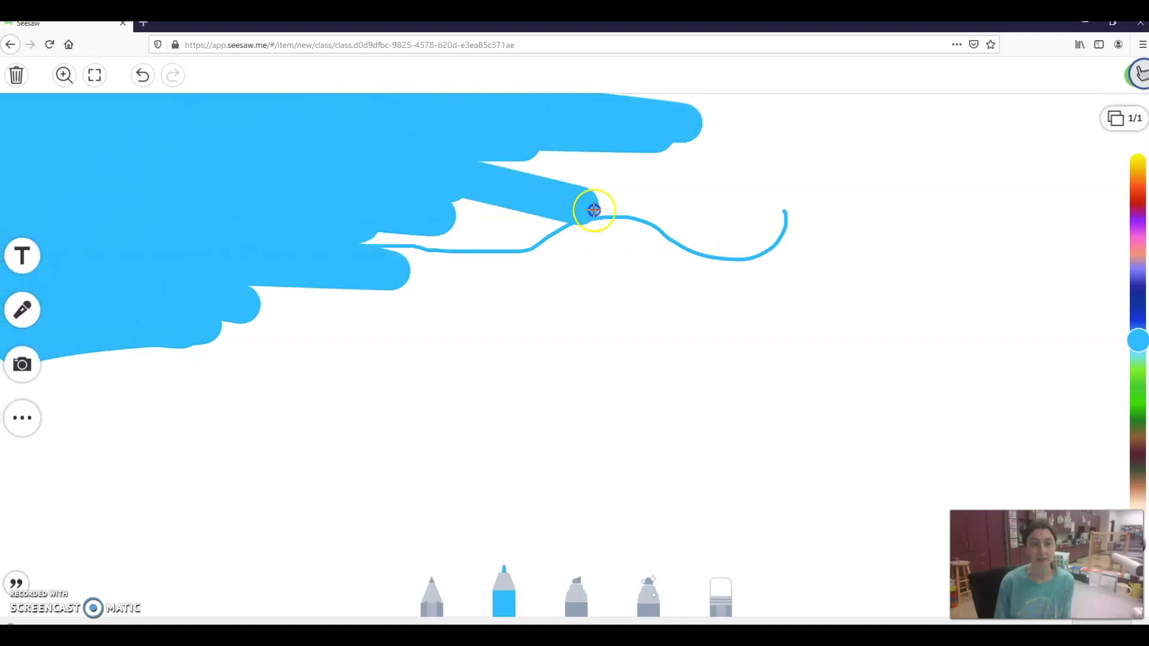
drag(594, 211, 743, 260)
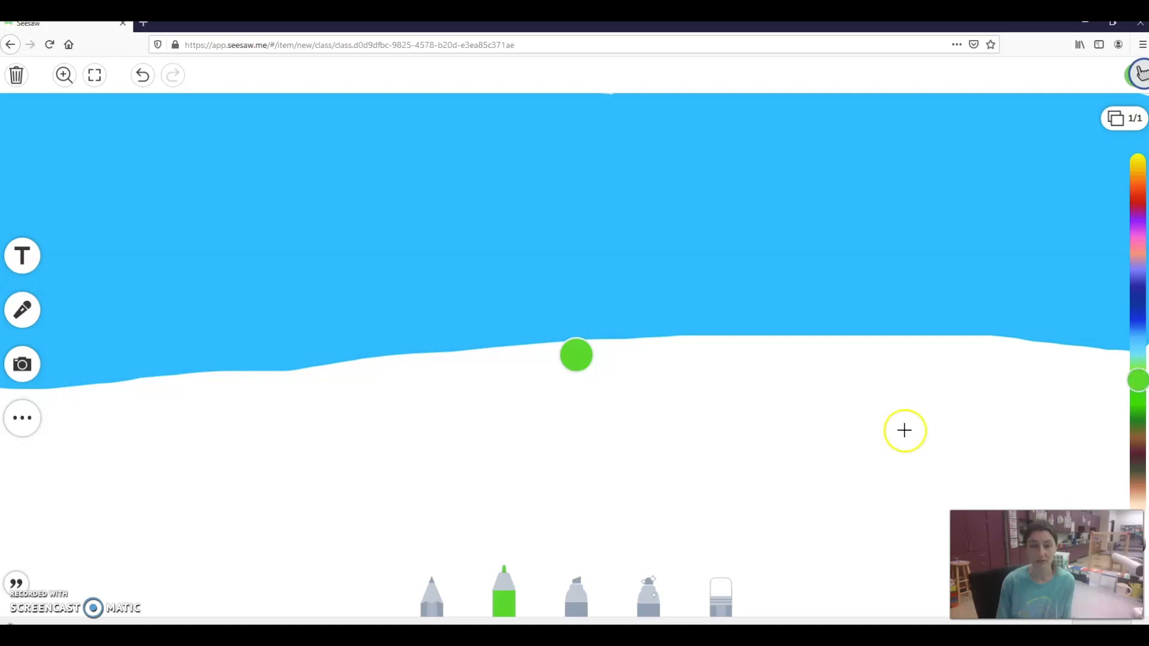
Fill the ground below the sky with green grass across the canvas
drag(576, 355, 280, 407)
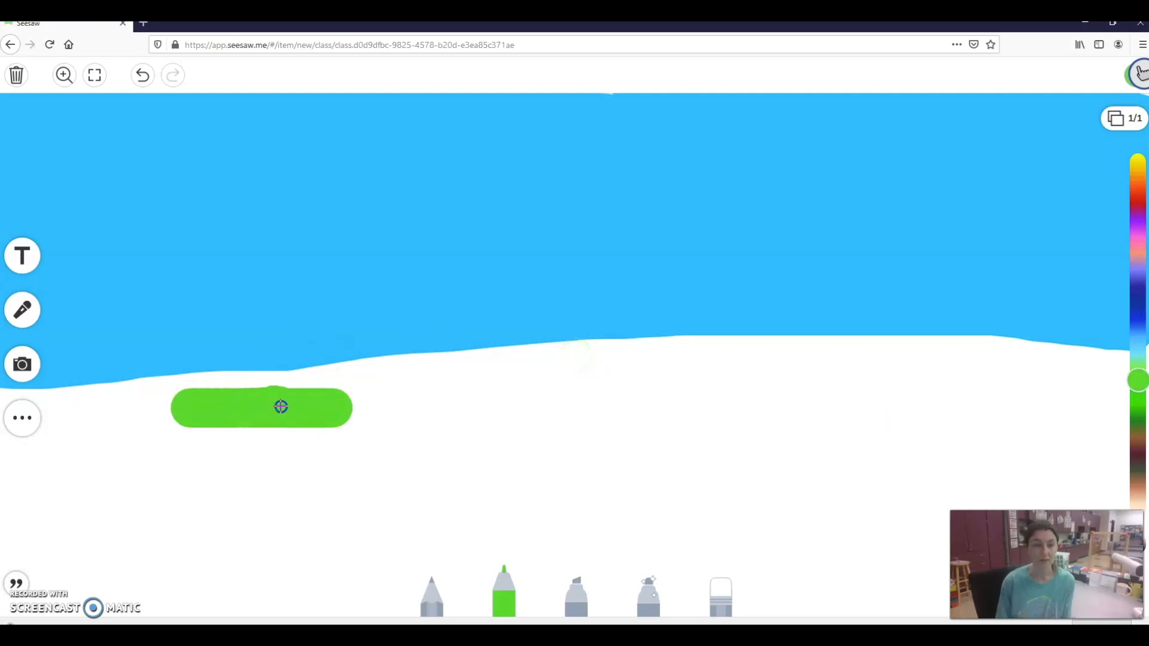
drag(280, 406, 235, 387)
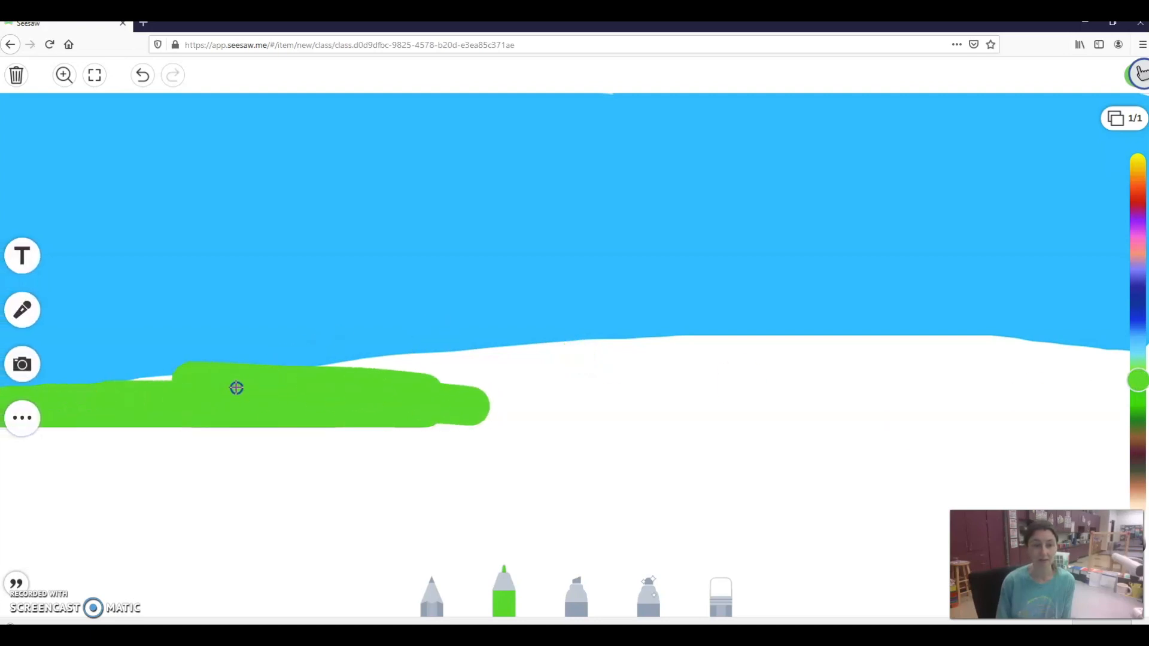
drag(235, 388, 755, 362)
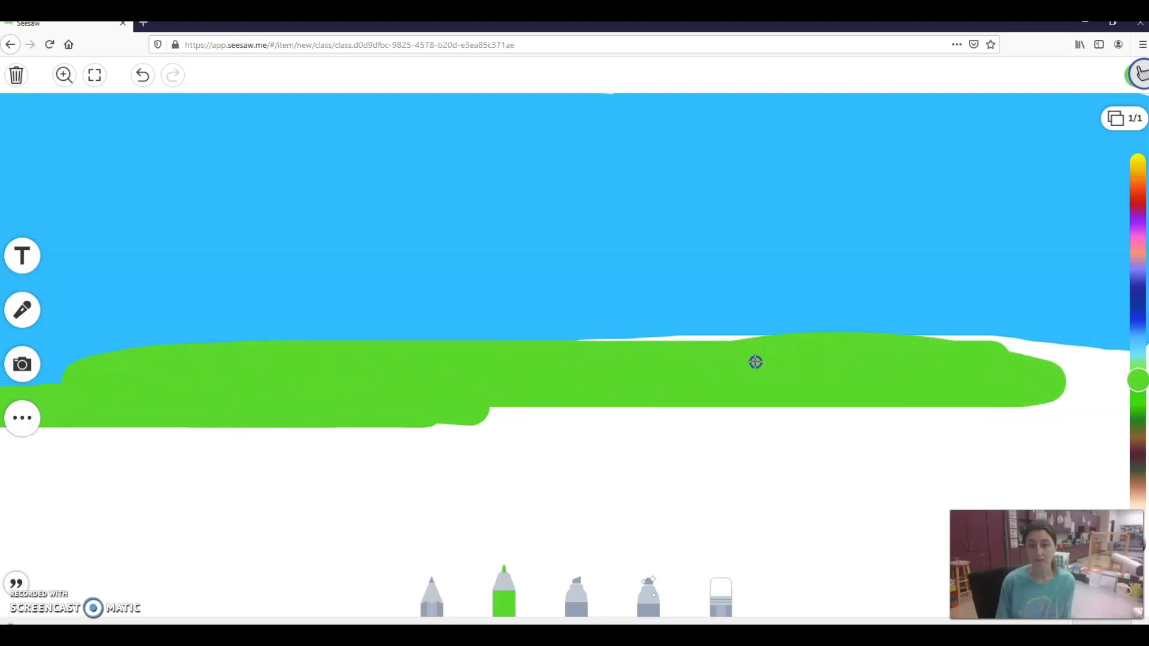
drag(755, 361, 1125, 416)
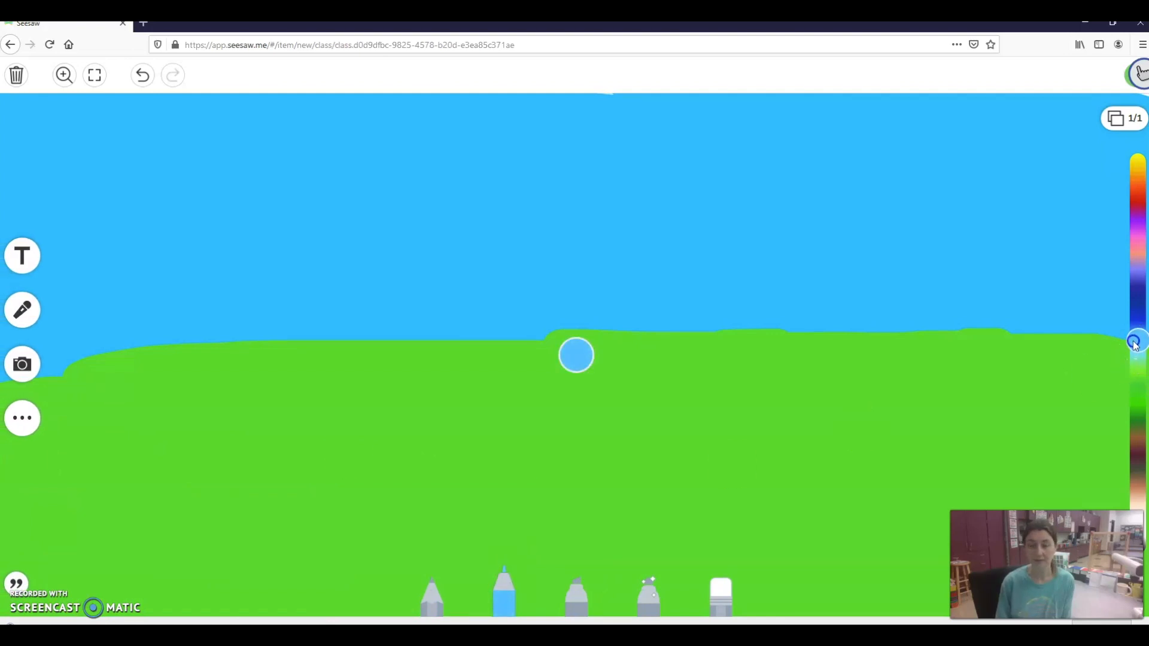
Touch up the gap along the horizon with lighter blue
drag(576, 355, 922, 344)
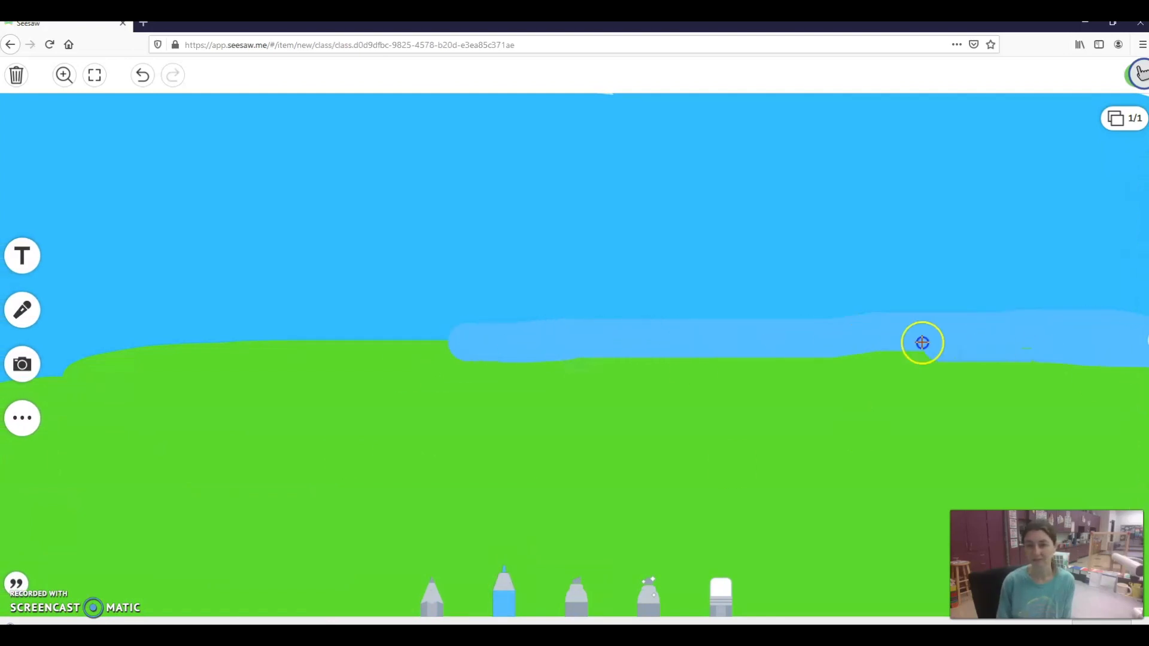
drag(922, 343, 87, 137)
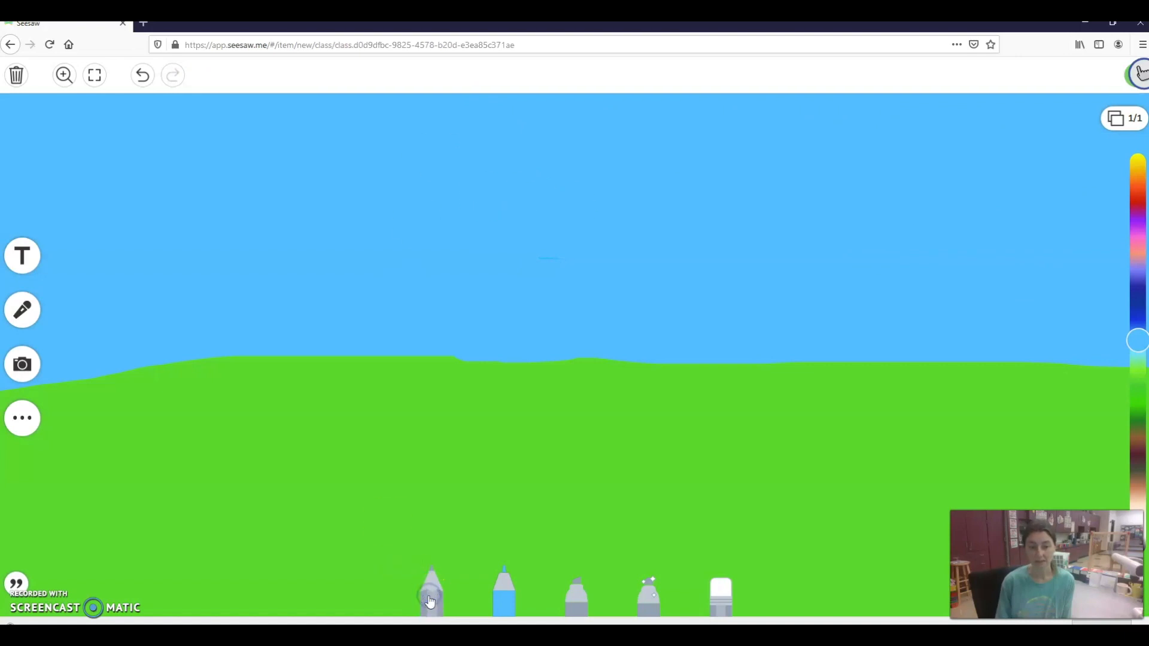
Ready the pencil at its thickest stroke size in white
click(431, 594)
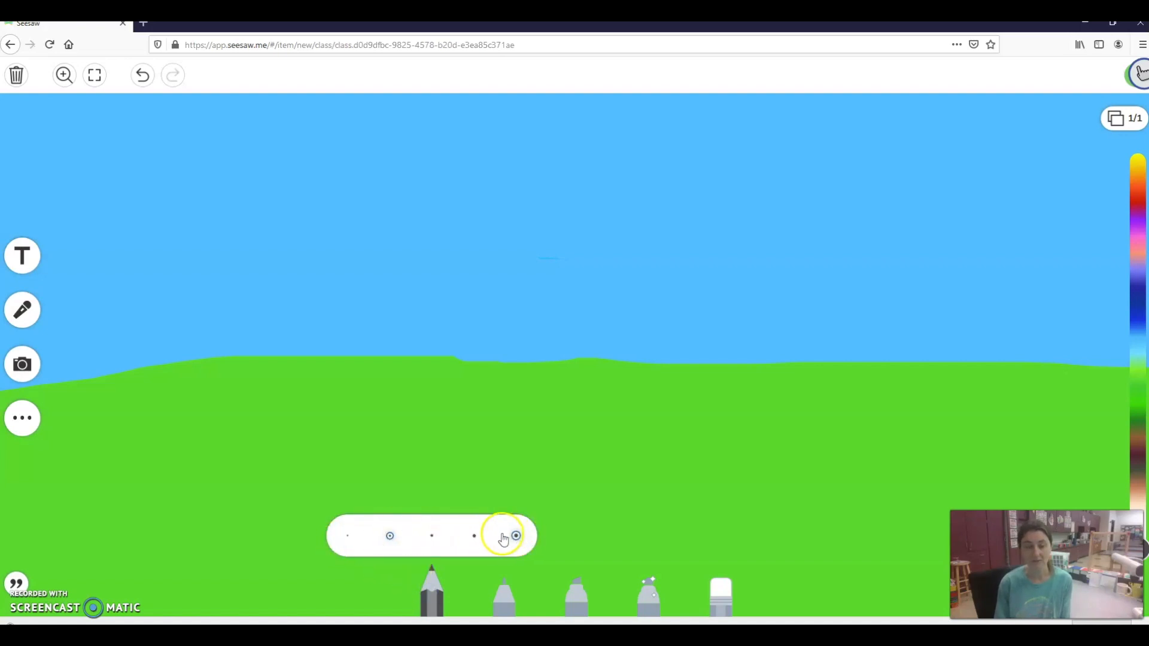
click(347, 536)
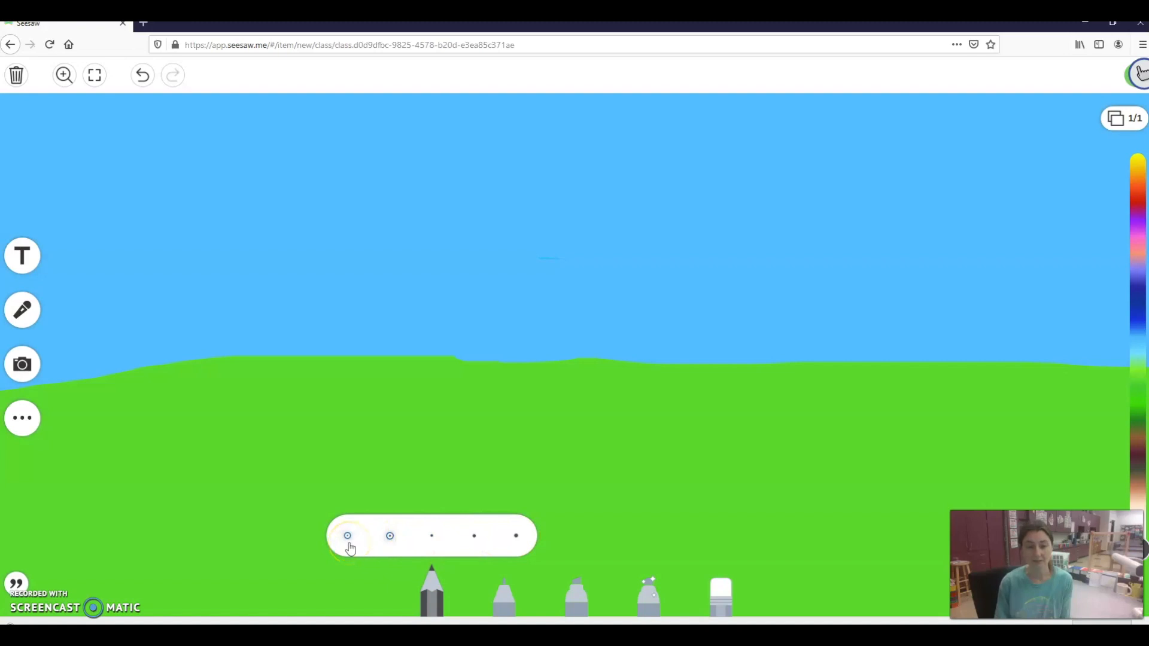
click(516, 536)
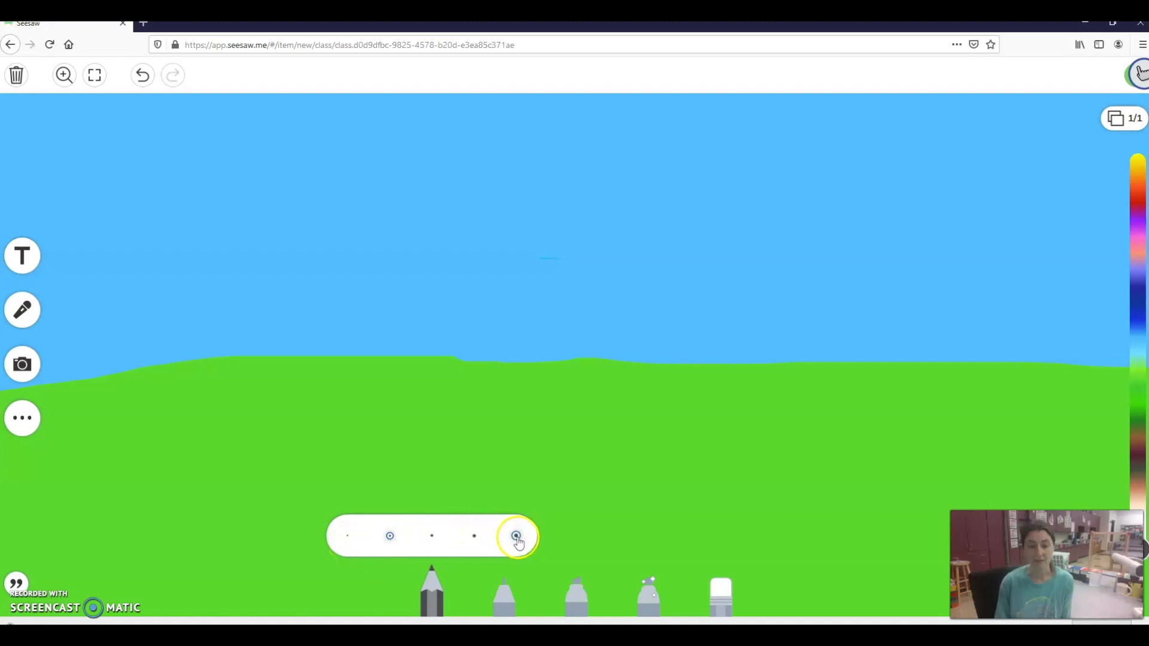
click(516, 536)
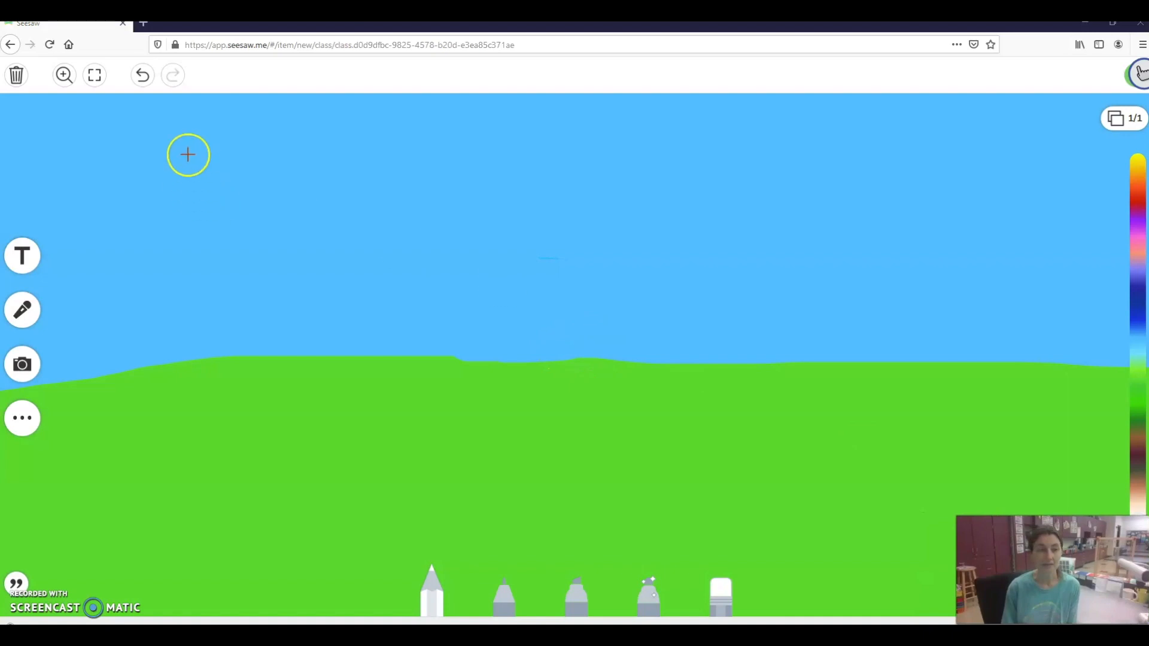
Scribble a fluffy white cloud in the upper-left sky
drag(188, 154, 286, 162)
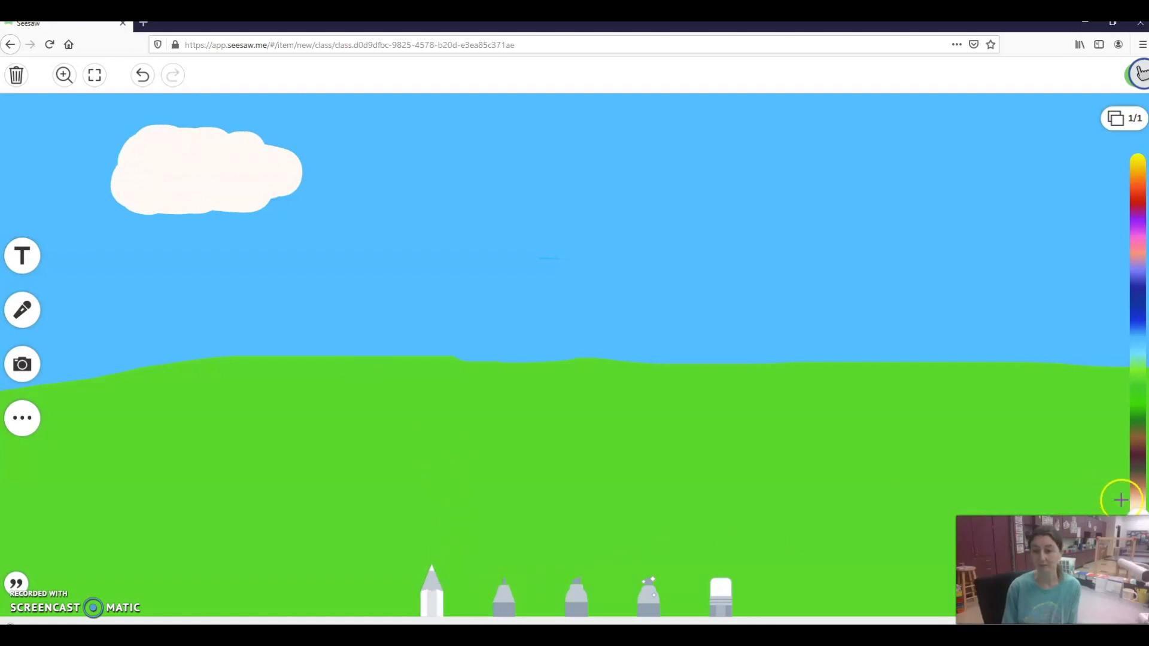
click(577, 357)
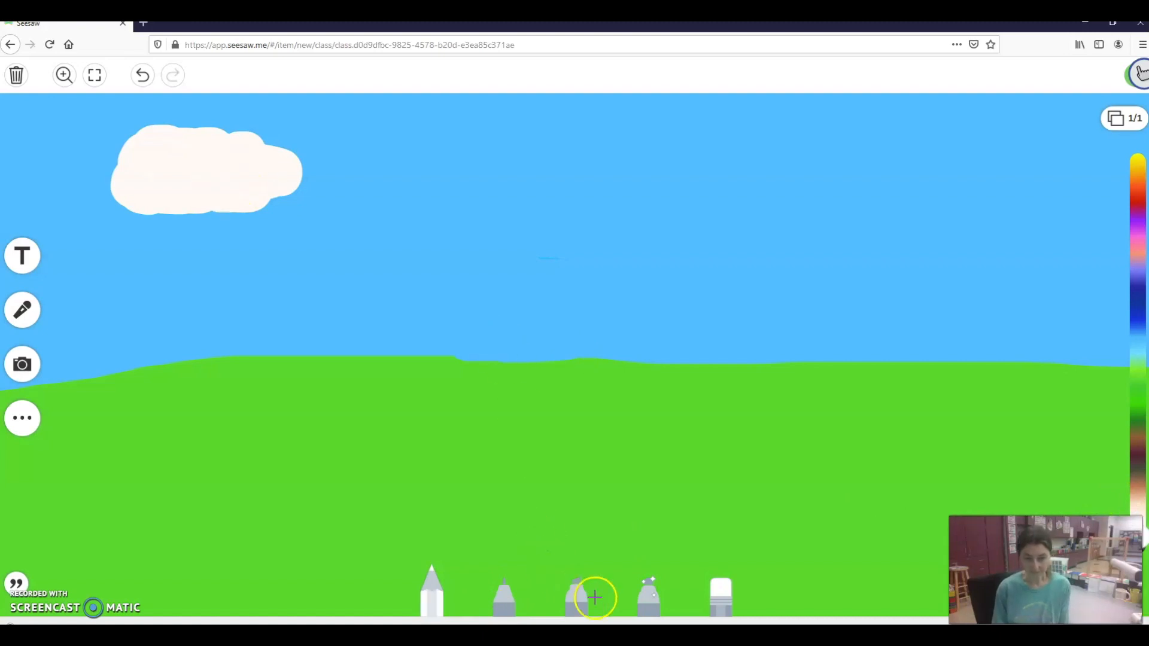
Ready the marker in yellow at its thickest size
click(575, 592)
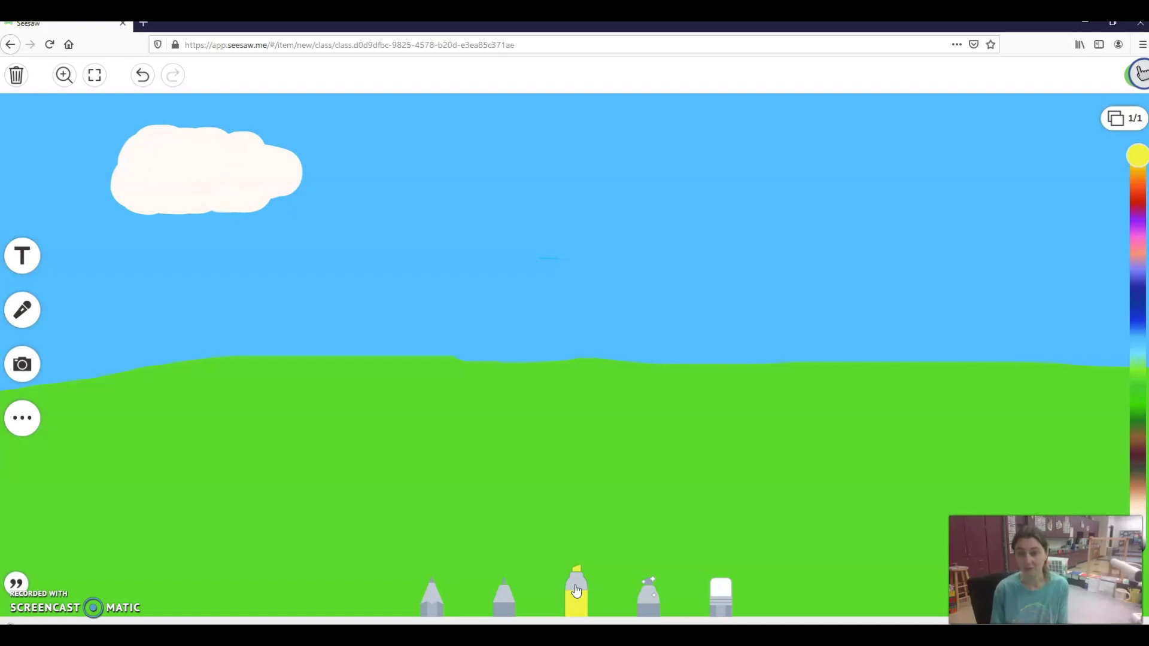
click(576, 590)
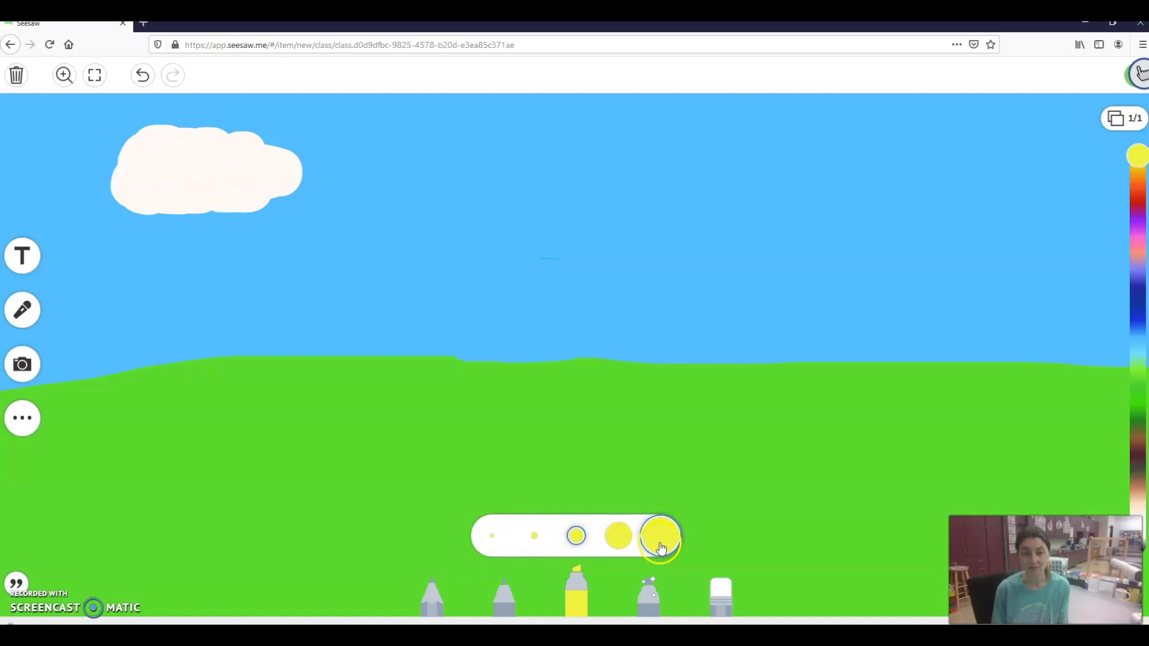
click(575, 586)
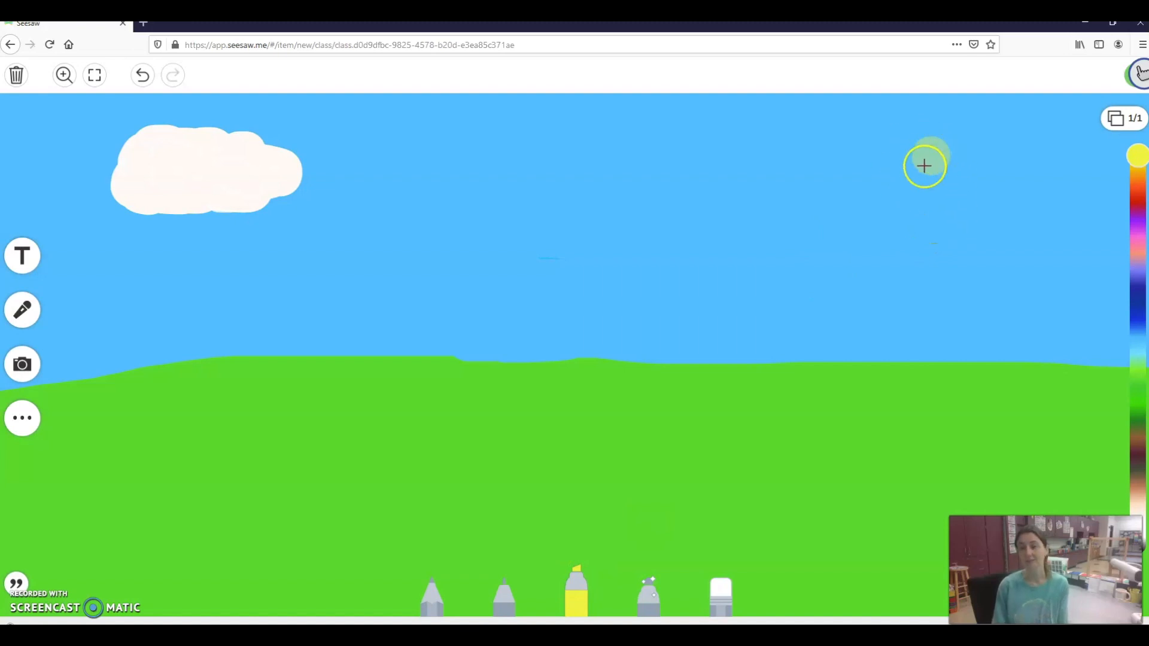
mouse_move(902, 139)
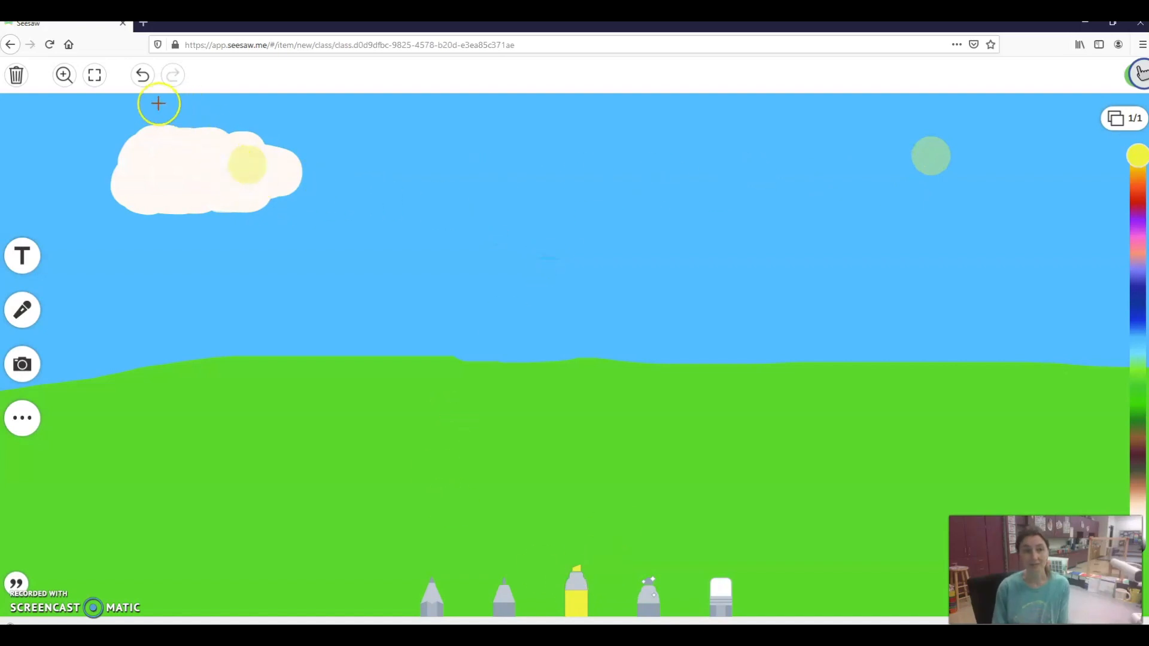
Undo the three stray yellow test dabs left in the sky and on the cloud
click(141, 75)
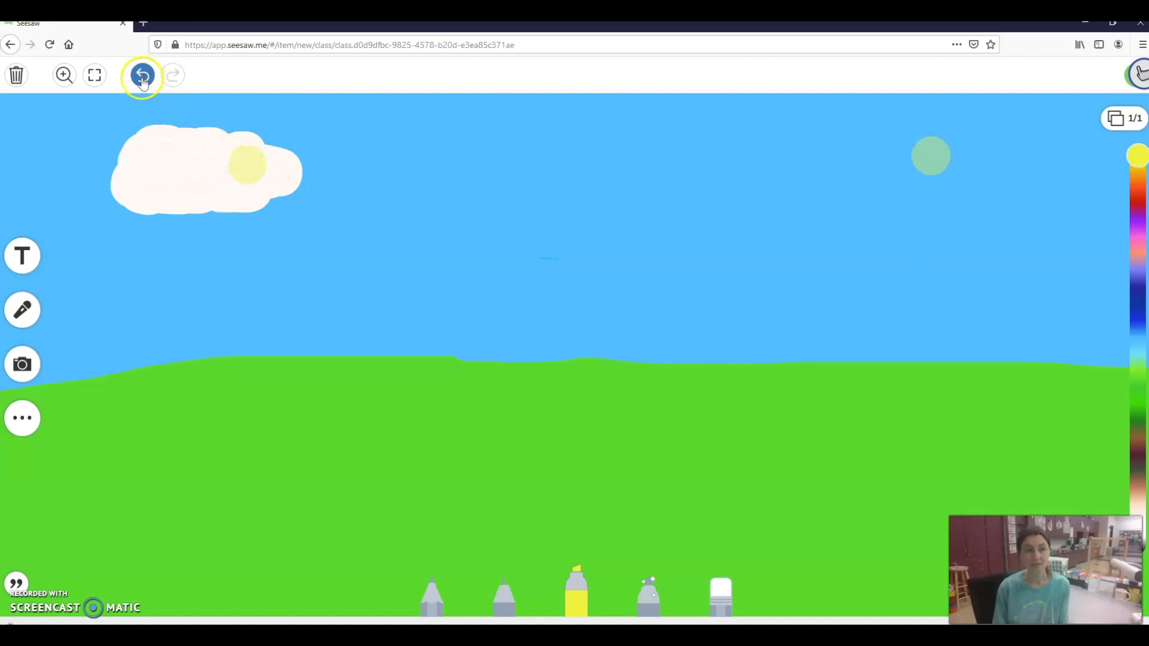
click(141, 76)
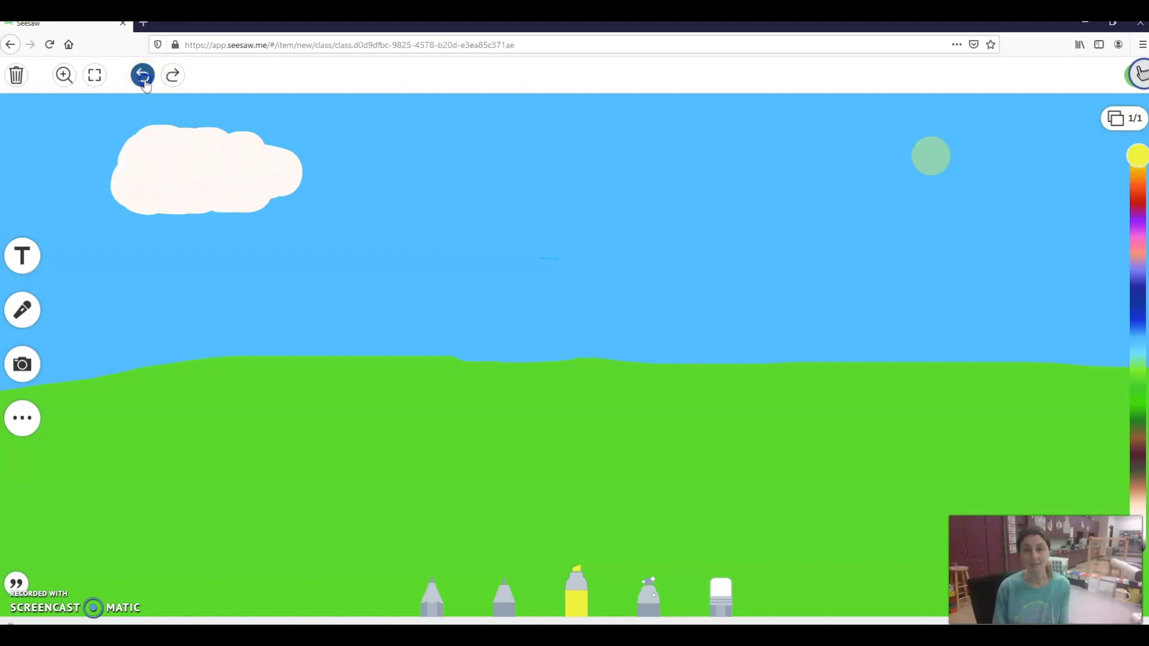
click(143, 75)
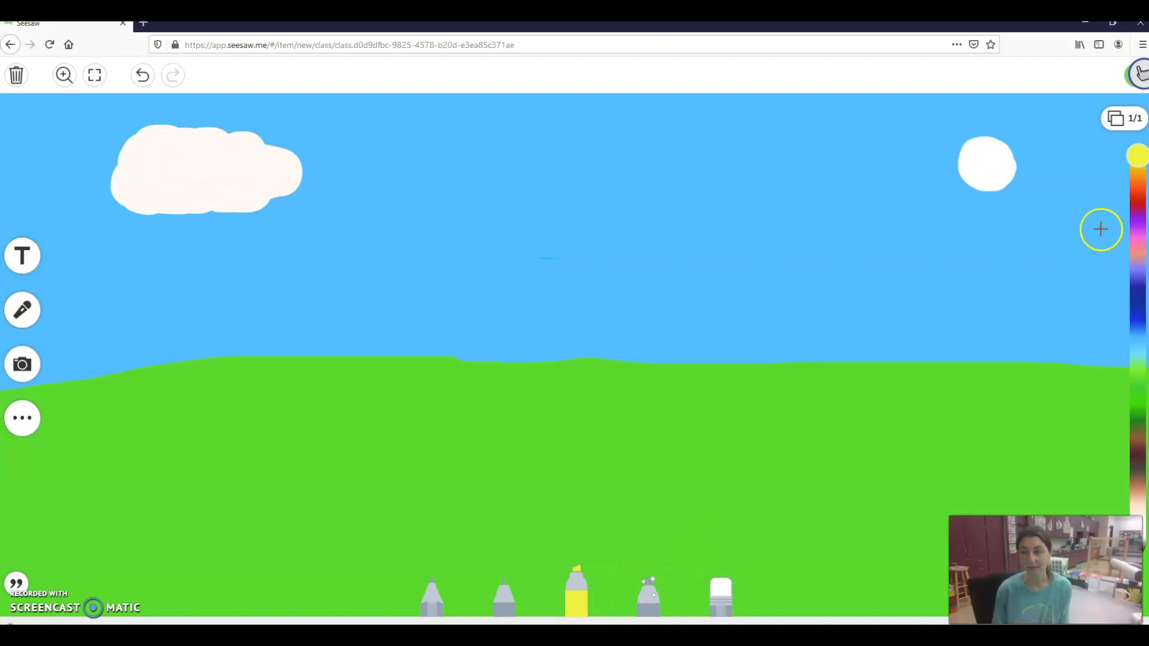
mouse_move(986, 159)
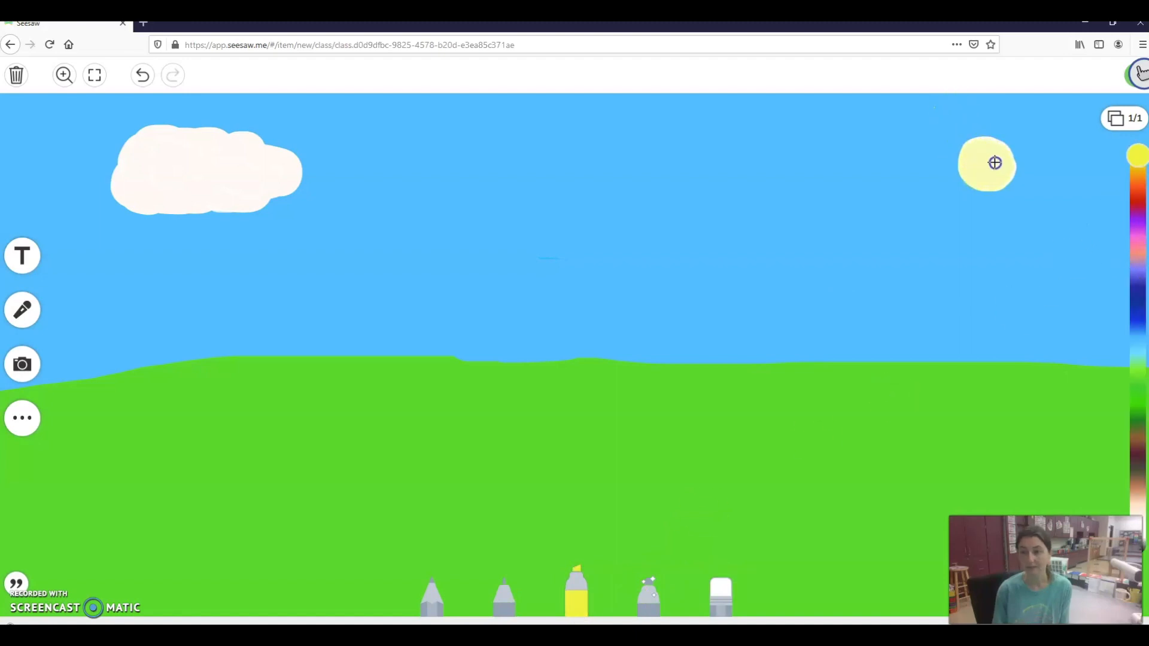
Colour the round white patch in the upper-right sky yellow to make the sun
drag(995, 162, 991, 175)
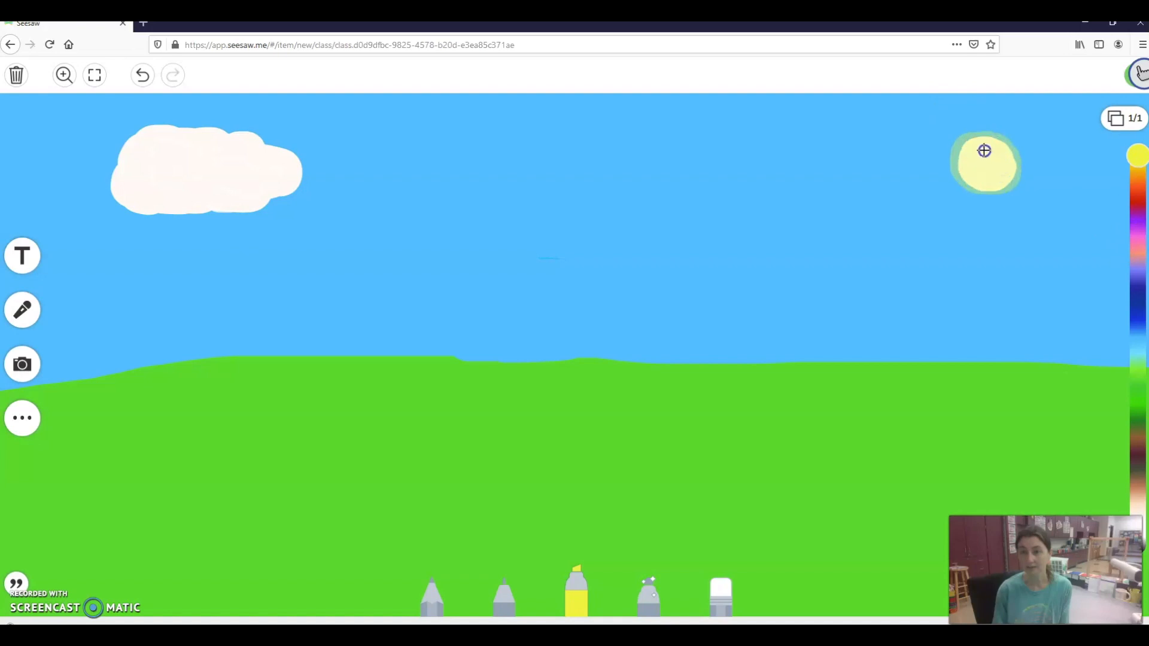
mouse_move(990, 176)
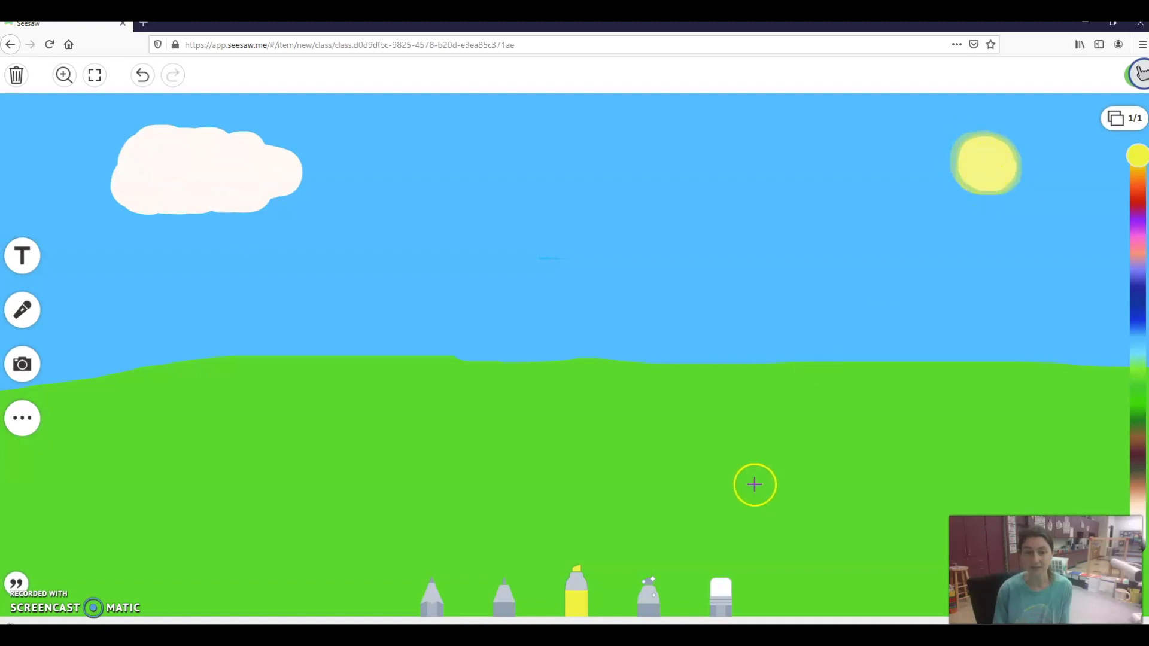
mouse_move(635, 597)
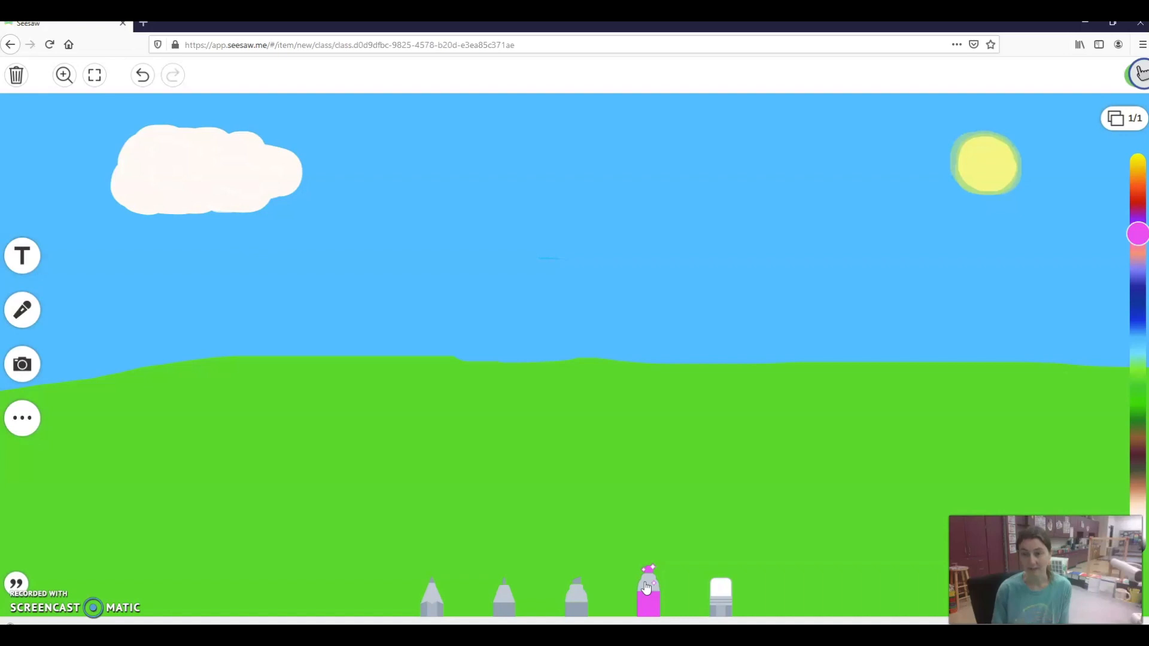
click(647, 593)
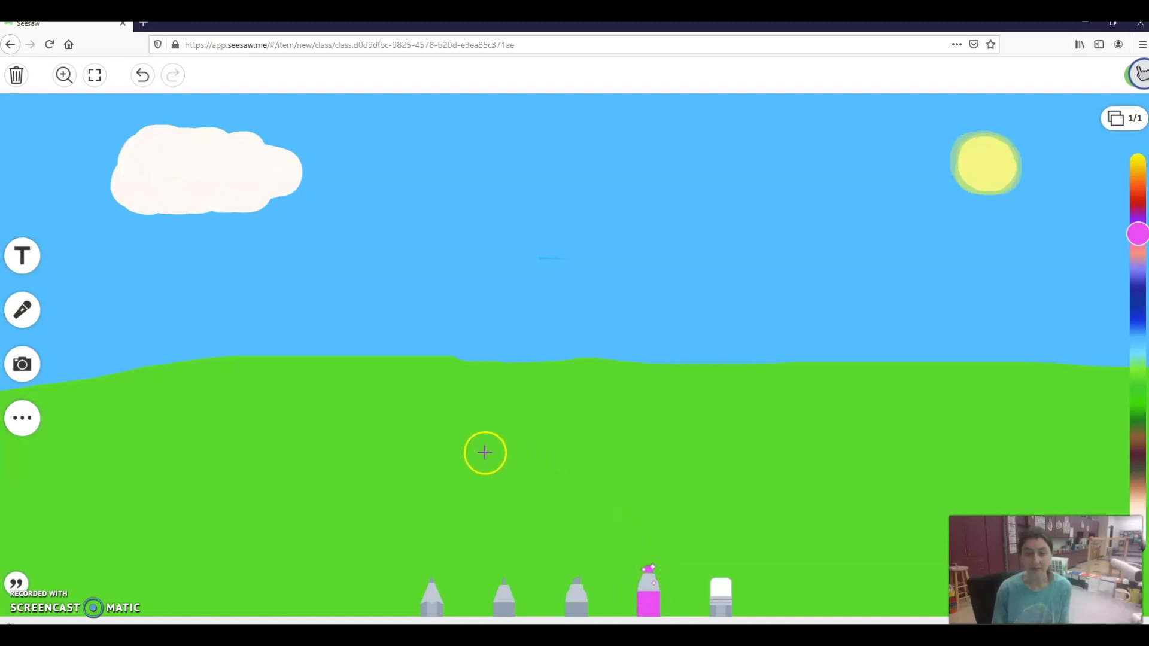
drag(484, 453, 722, 477)
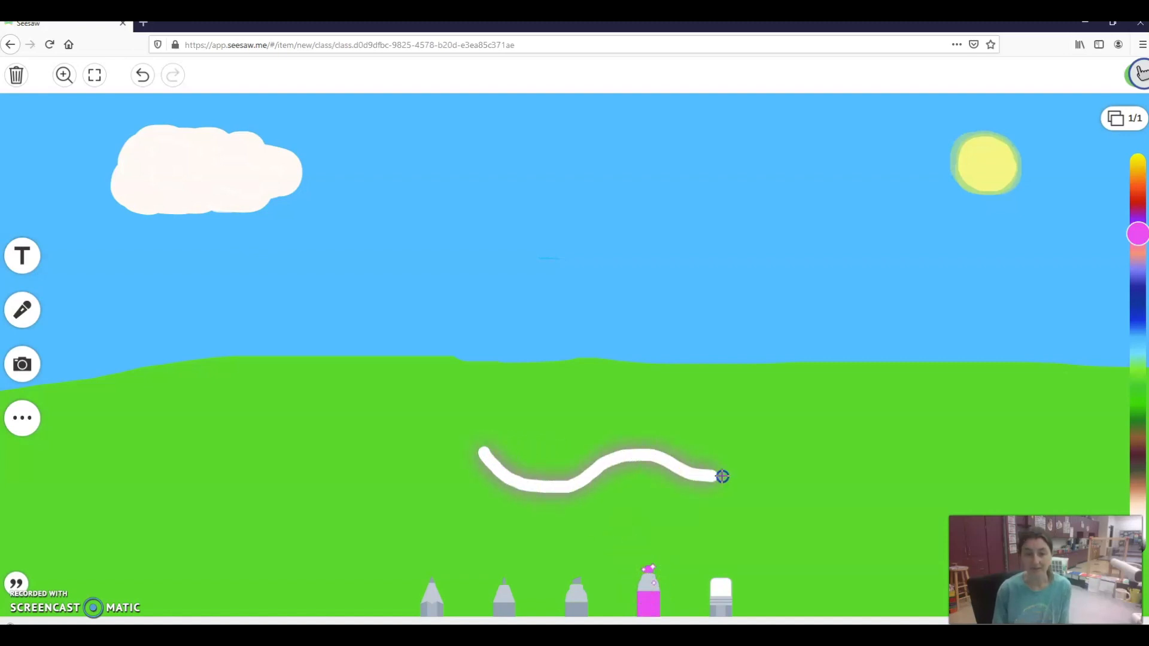
drag(722, 476, 491, 462)
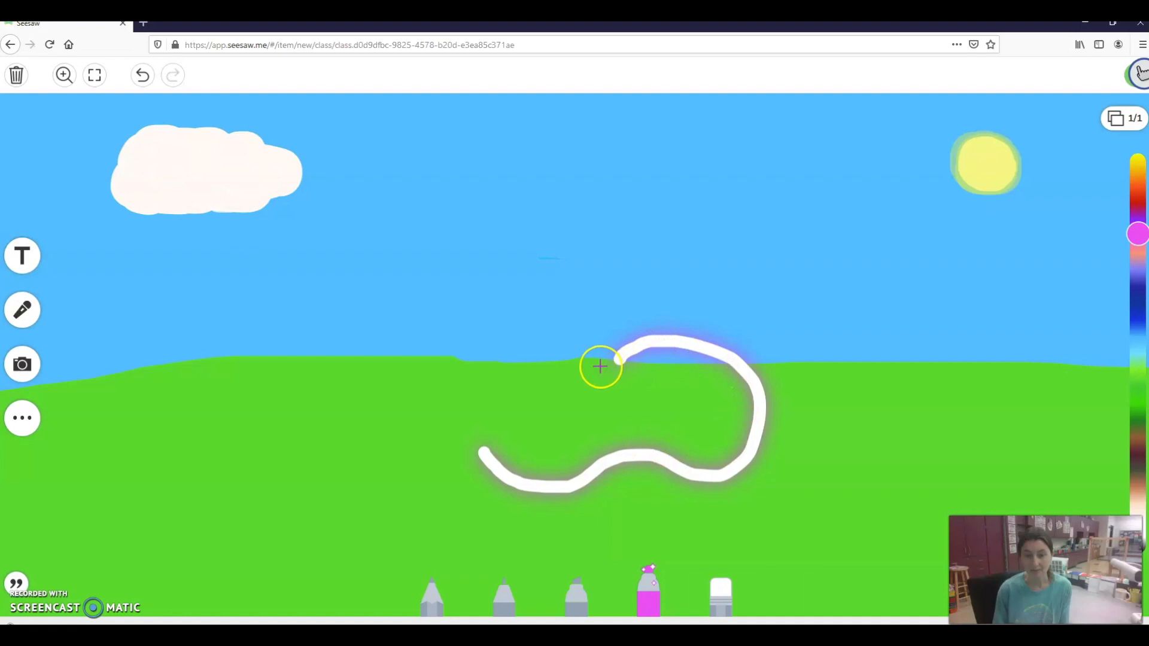
mouse_move(1059, 245)
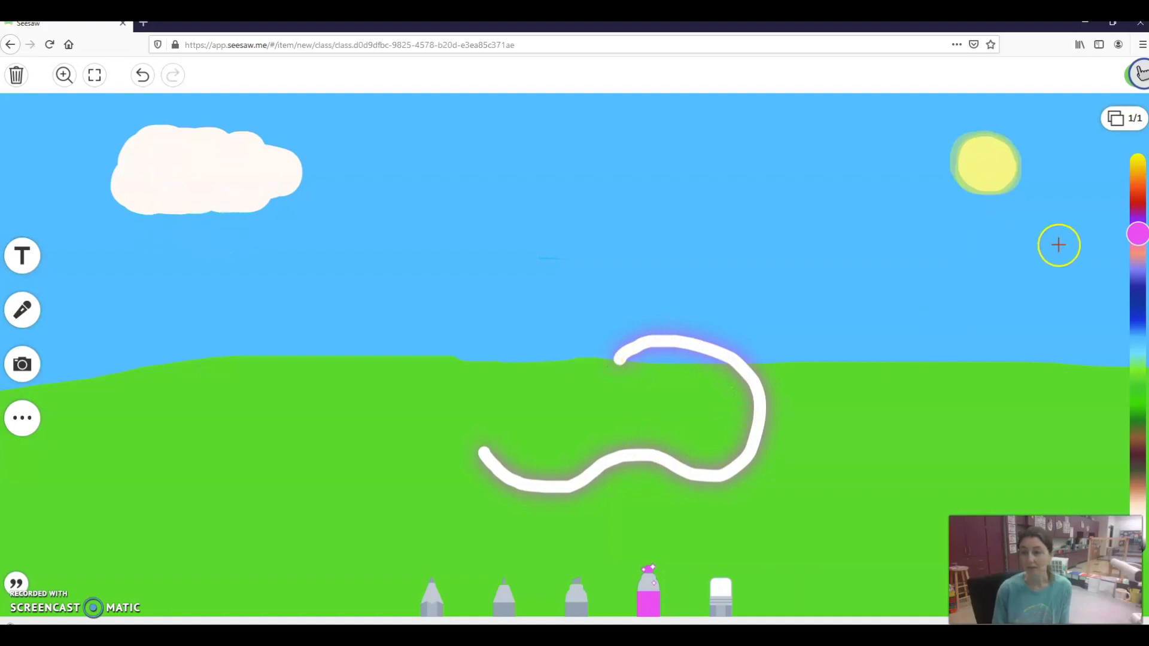
click(1137, 330)
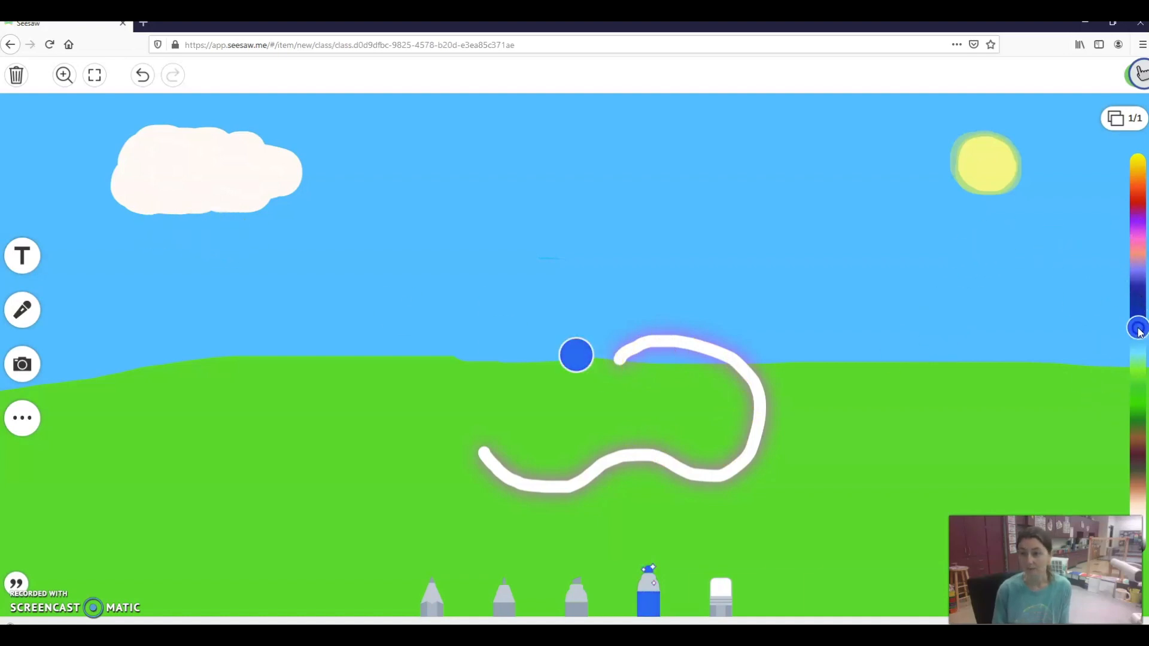
click(142, 74)
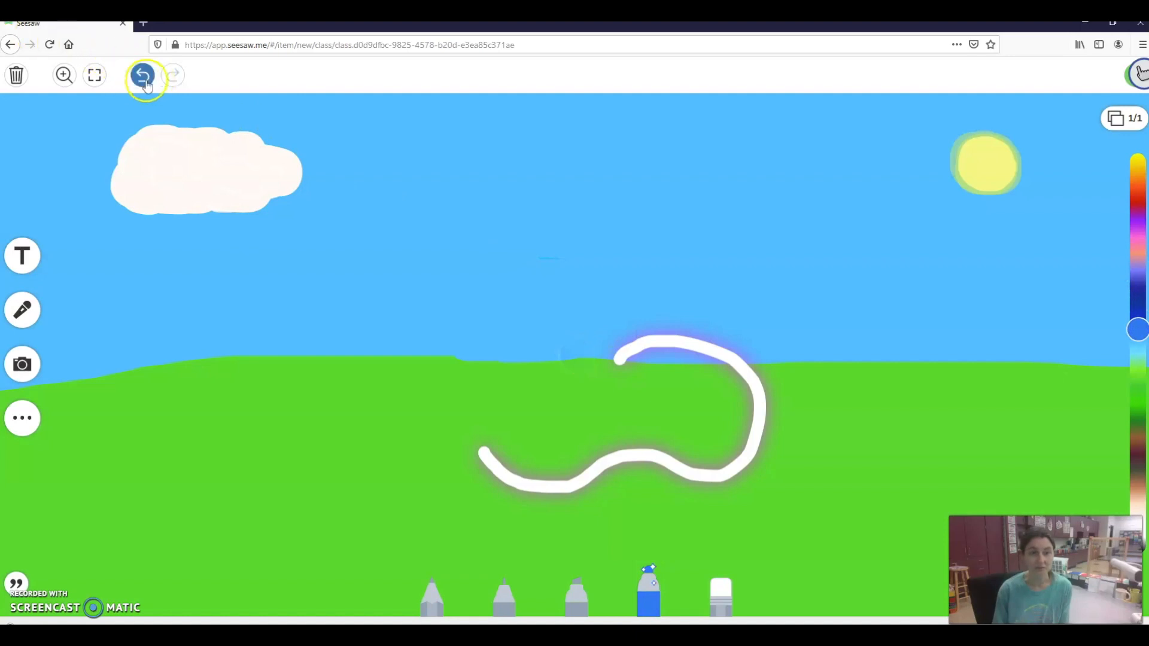
click(143, 74)
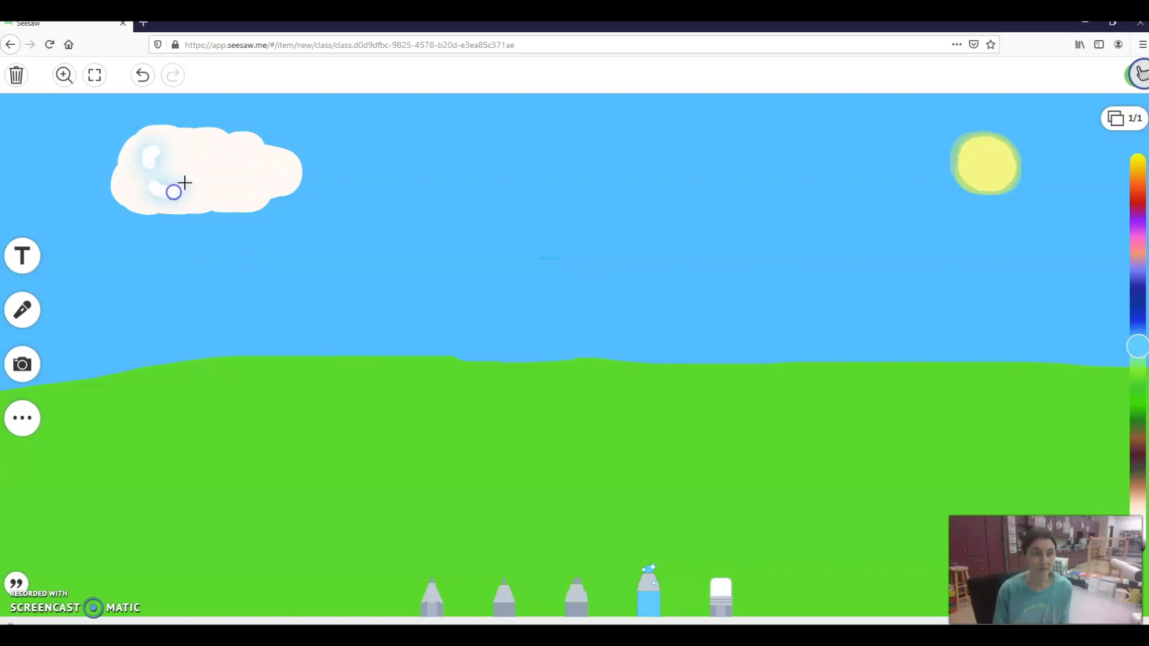
Add light-blue shading swirls and more white strokes over the cloud
drag(173, 191, 297, 172)
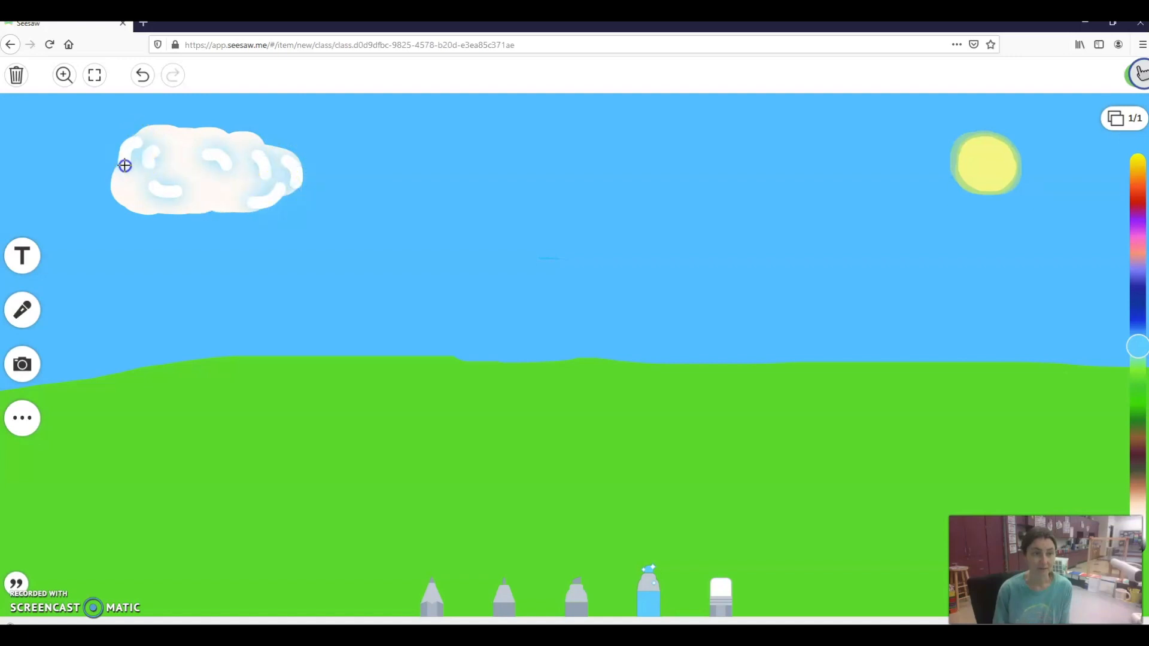
drag(124, 165, 263, 207)
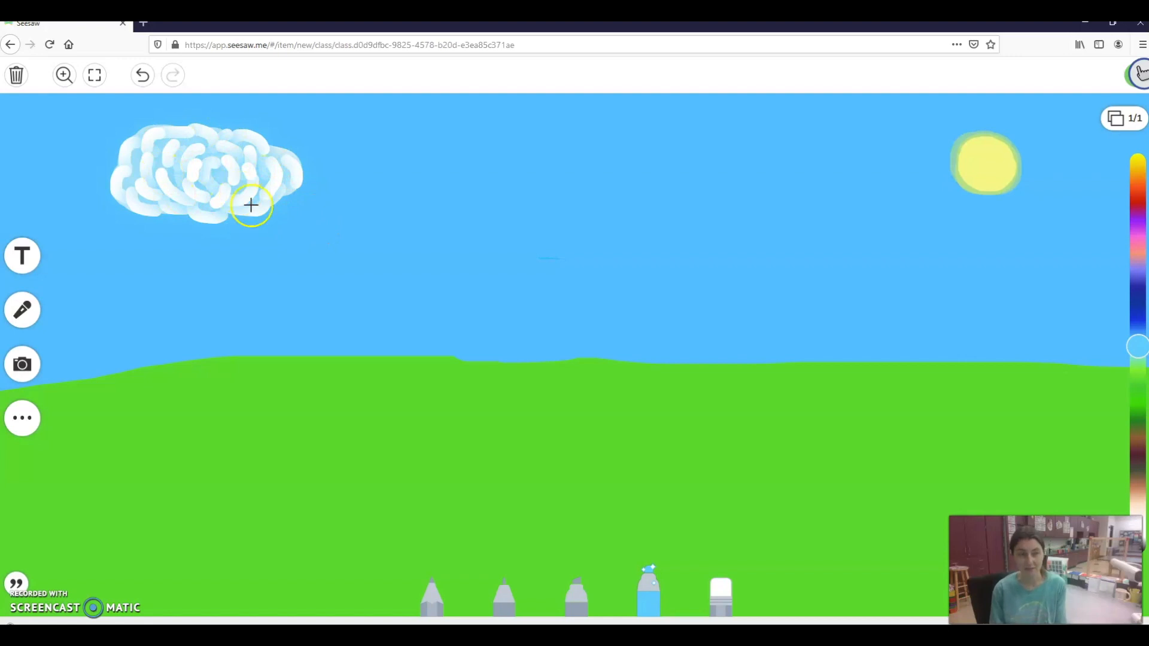
drag(251, 205, 172, 171)
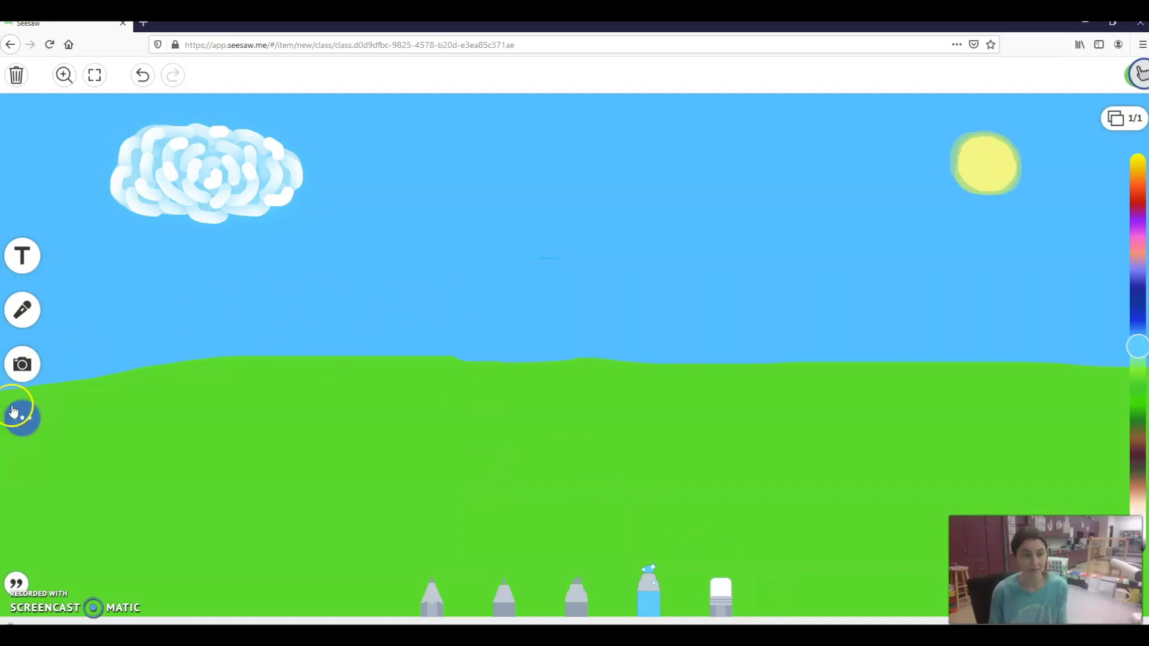
Insert square and triangle shapes for the house and roof, then a rectangle for the door
click(21, 414)
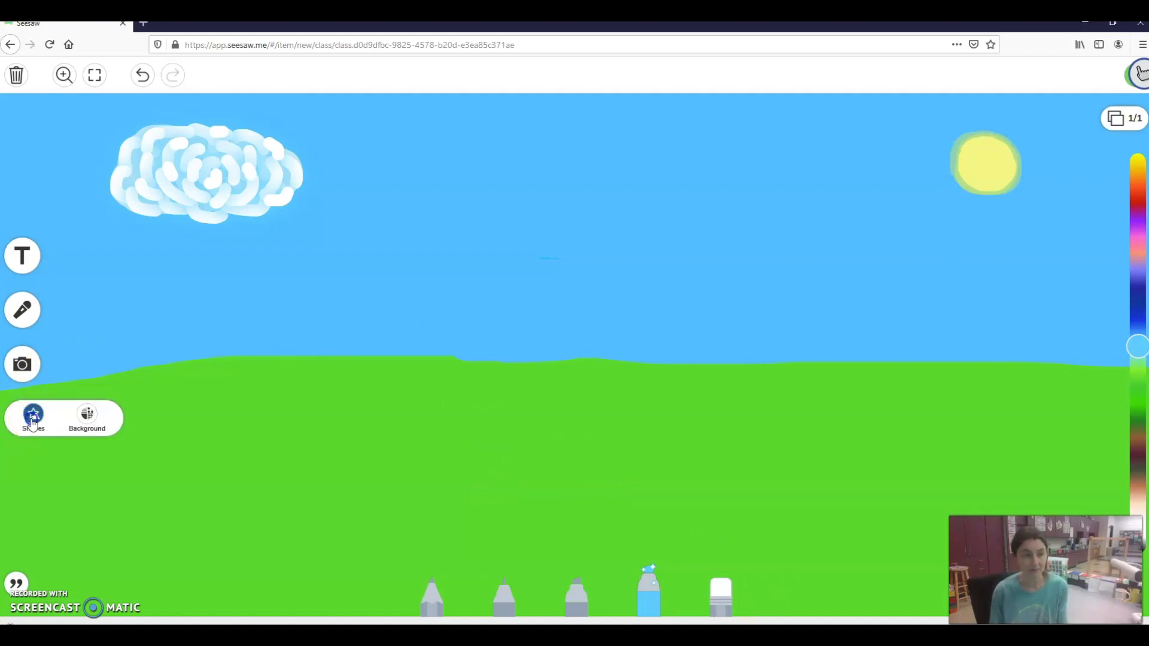
click(33, 418)
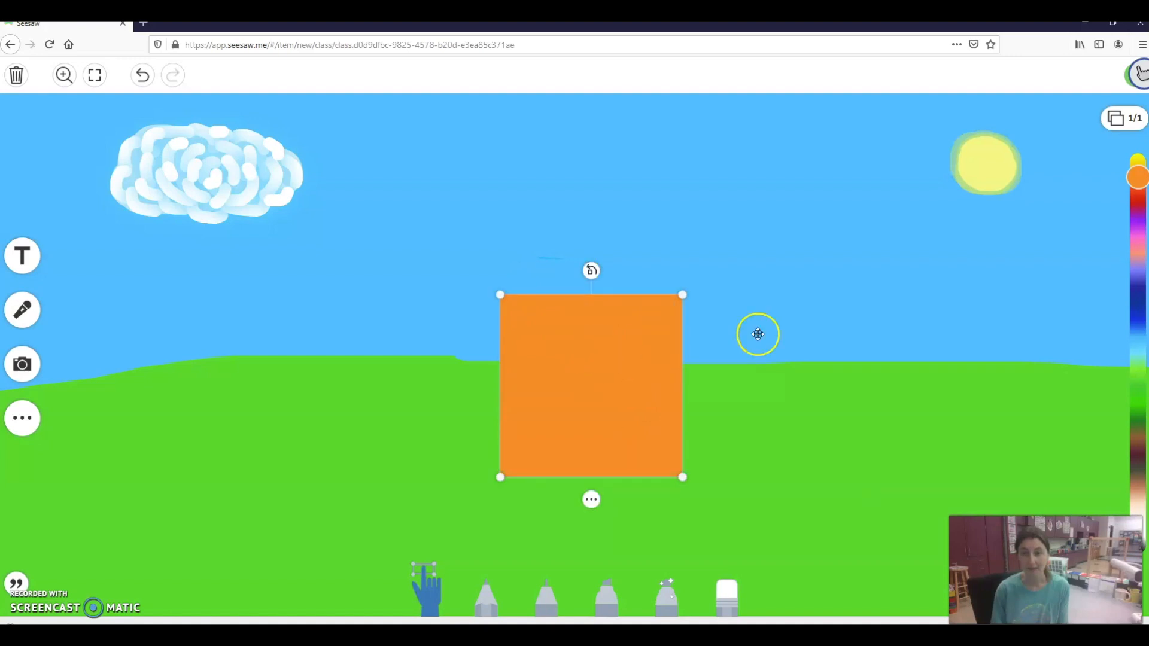
click(1137, 197)
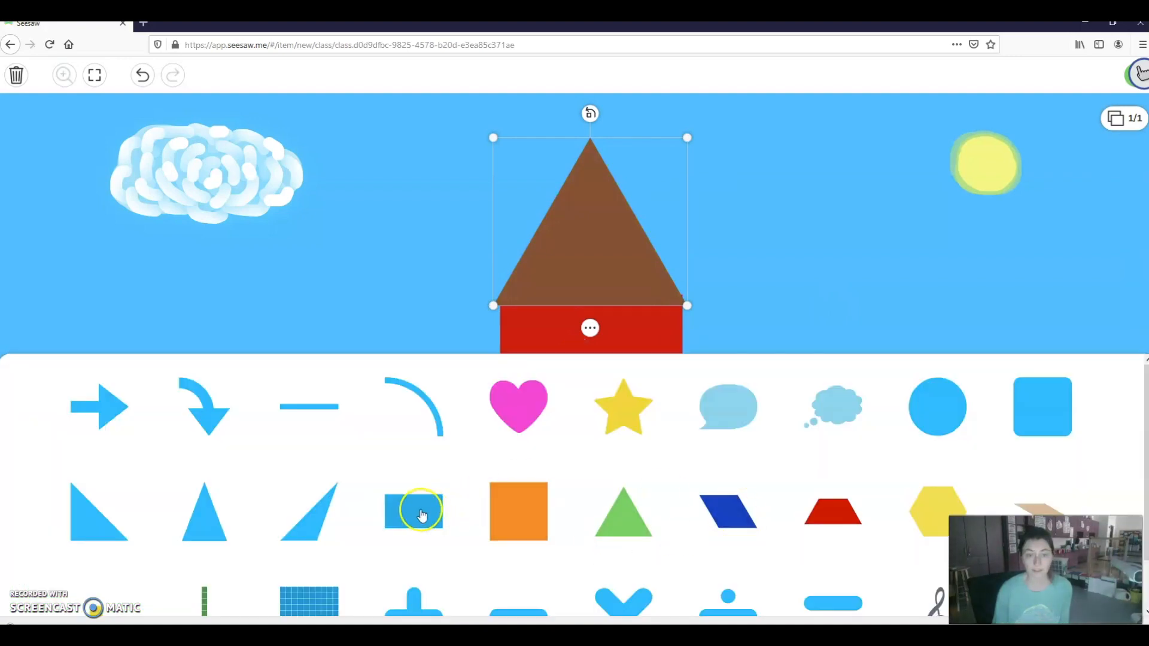
click(413, 510)
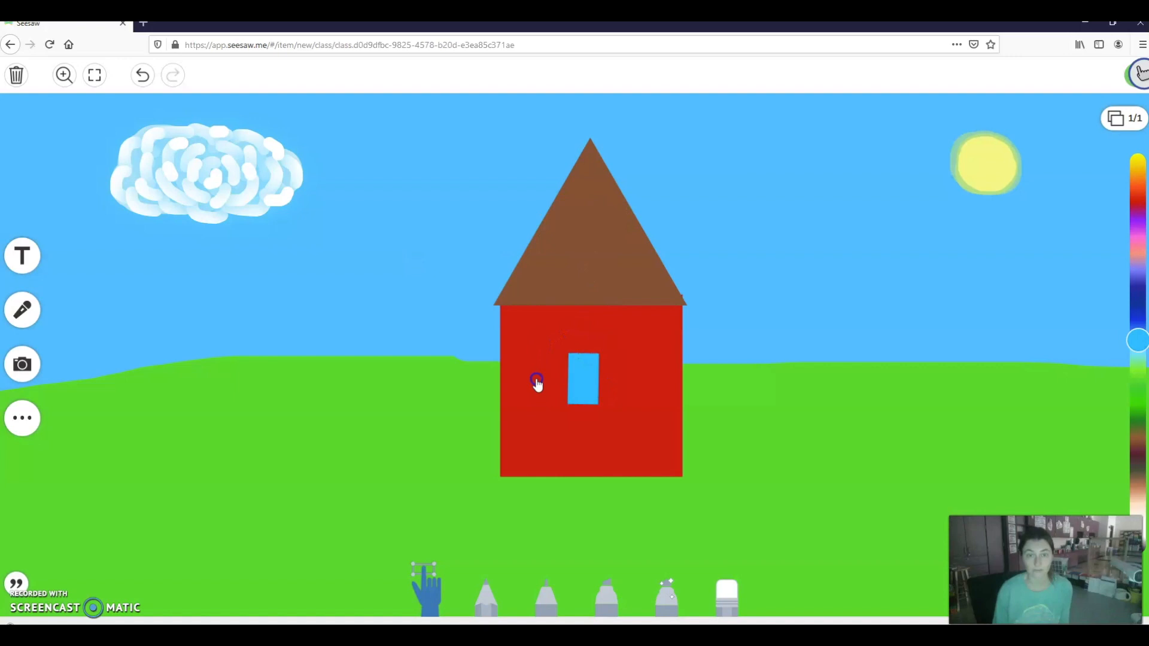
Resize the rectangle into a tall narrow door at the house's base
click(582, 379)
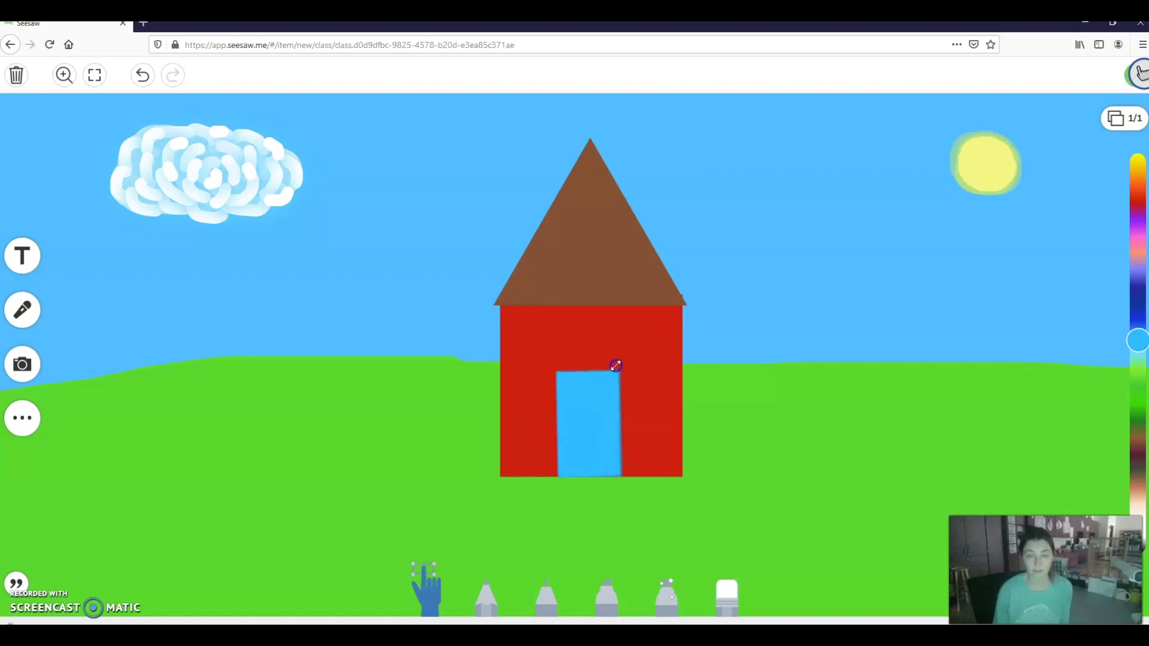
drag(615, 366, 591, 393)
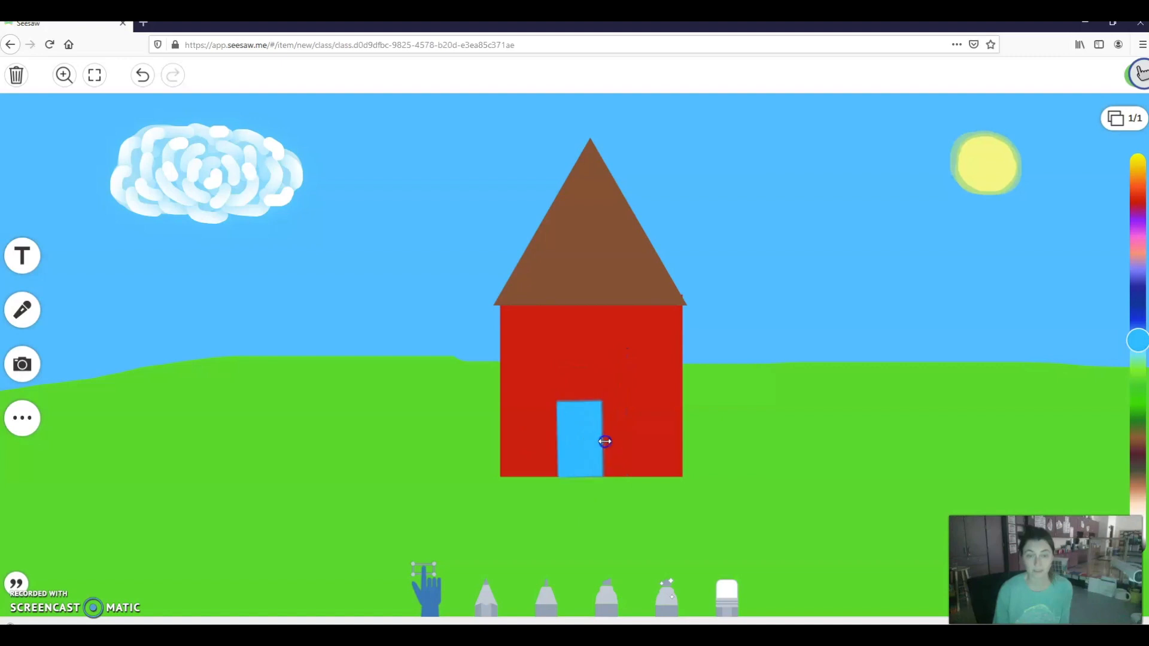
drag(604, 441, 618, 438)
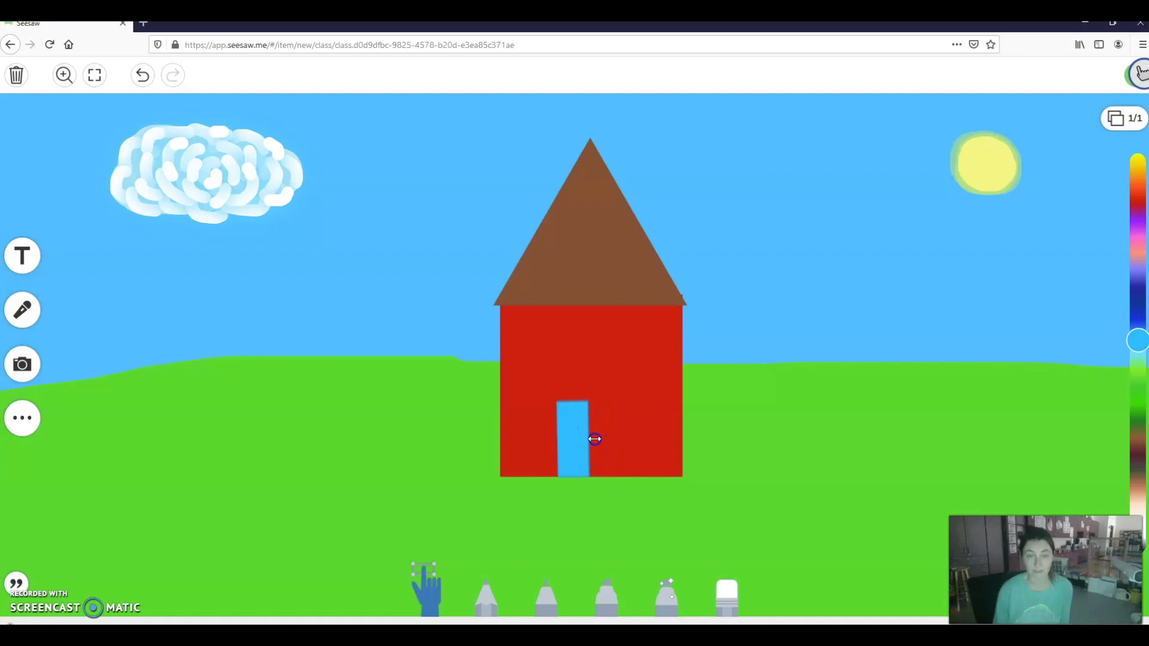
click(573, 438)
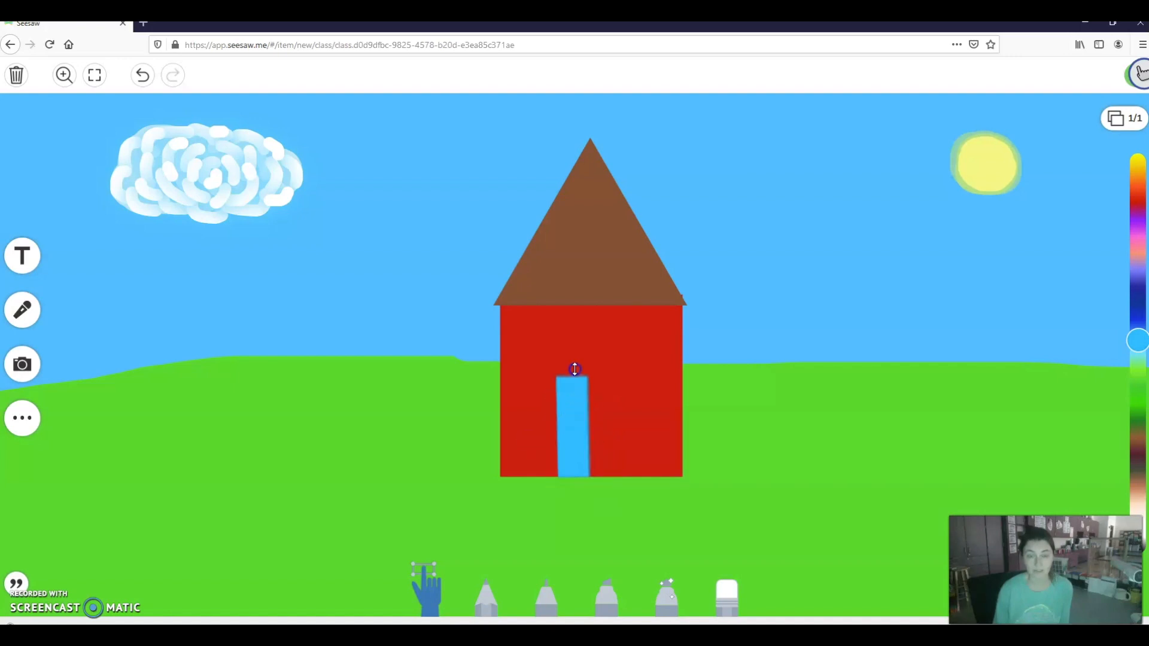
drag(574, 370, 575, 406)
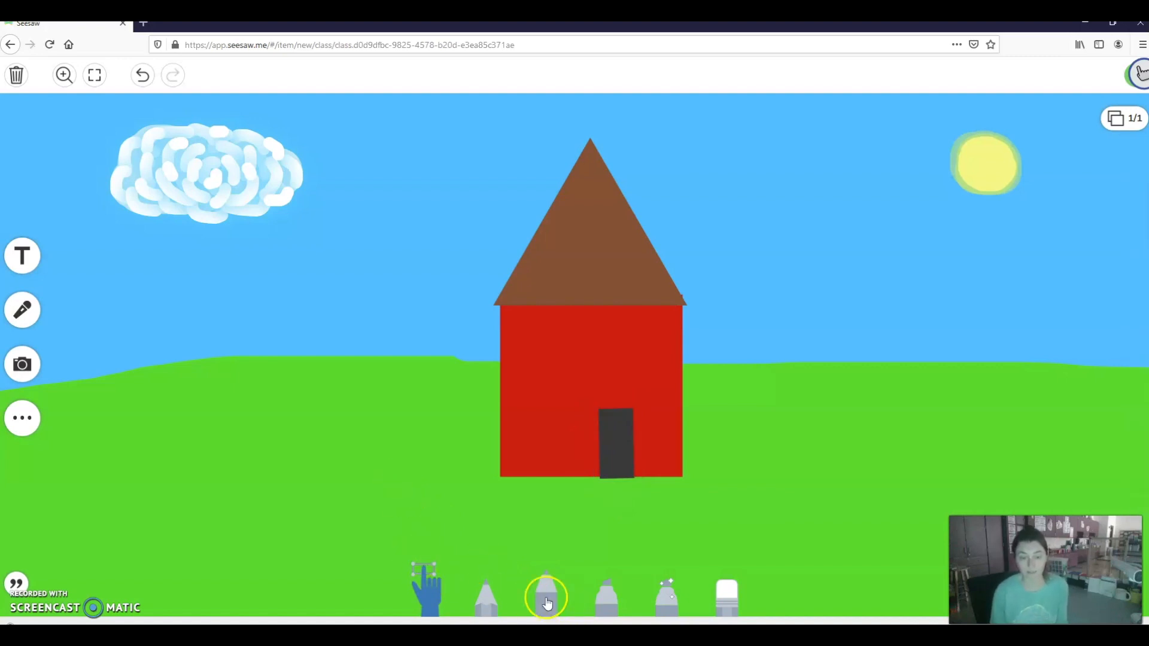
Pick the gray marker for drawing the sidewalk from the door
click(545, 595)
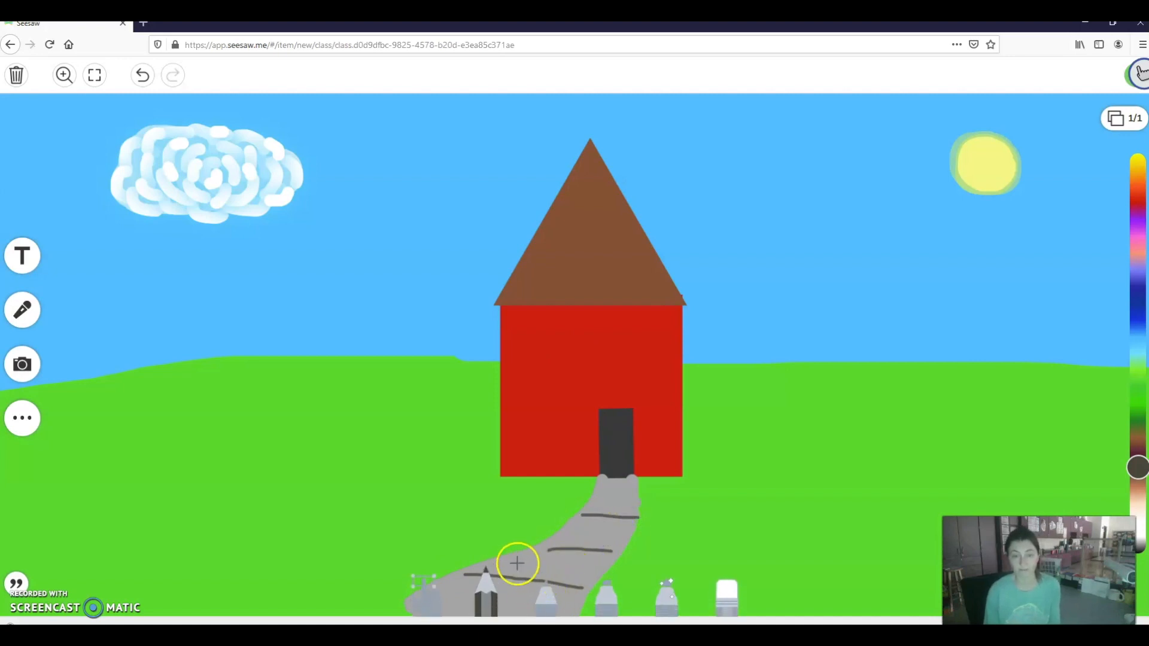
mouse_move(612, 425)
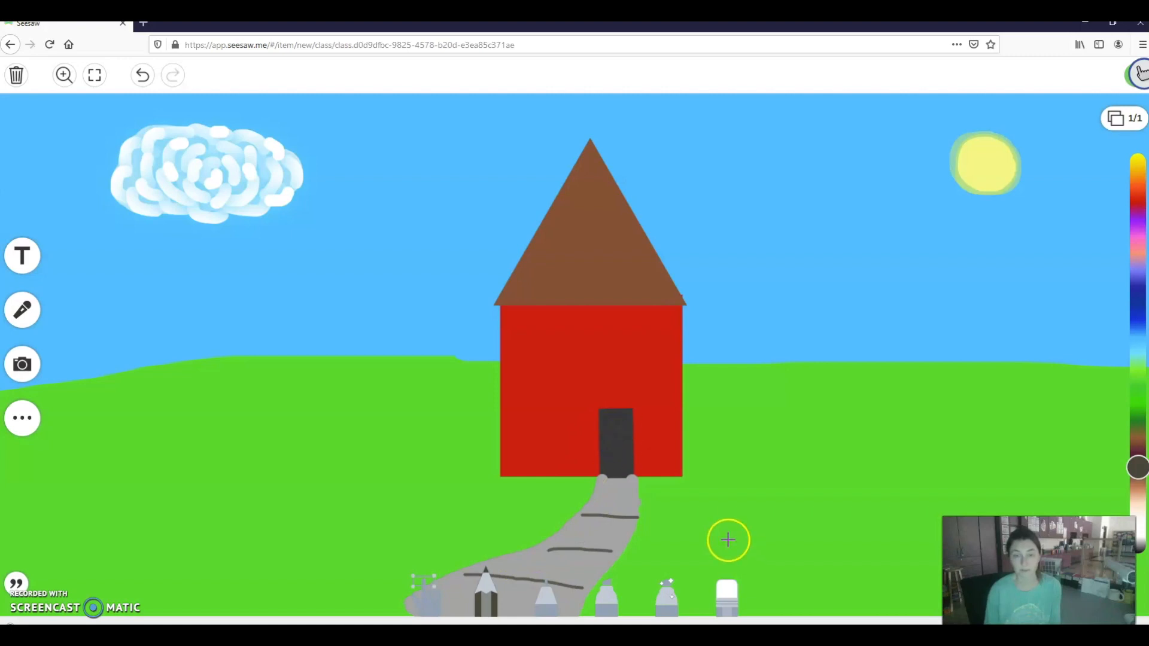
click(142, 75)
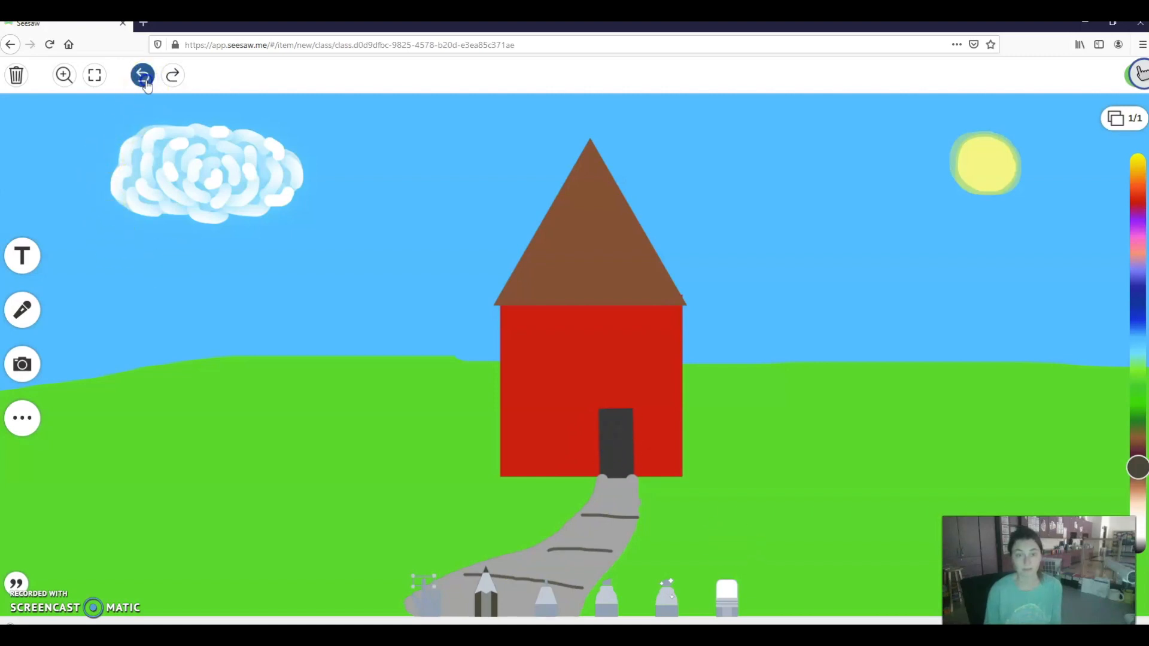
click(142, 74)
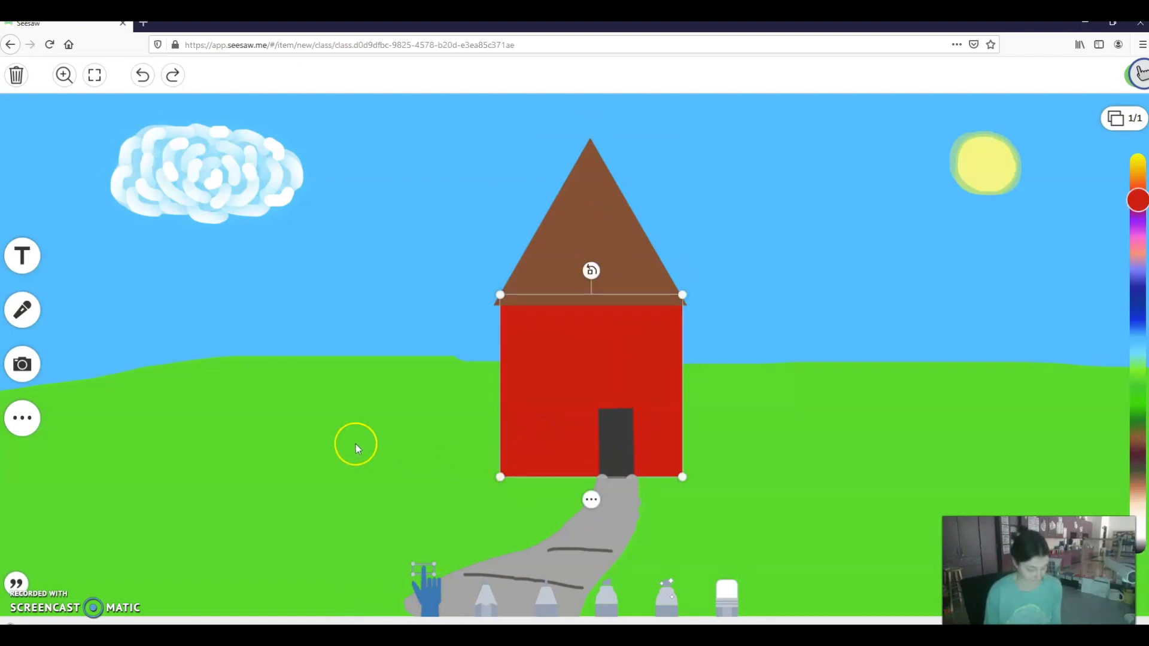
mouse_move(339, 428)
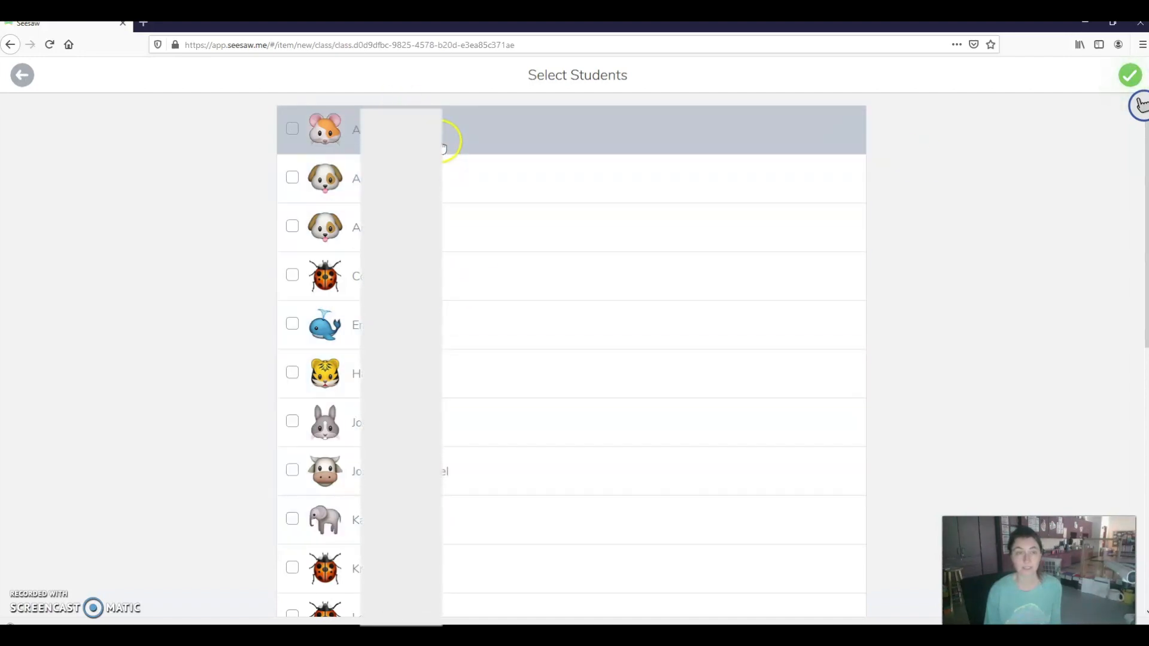
Select the first student in Select Students and post the drawing to their journal
click(292, 130)
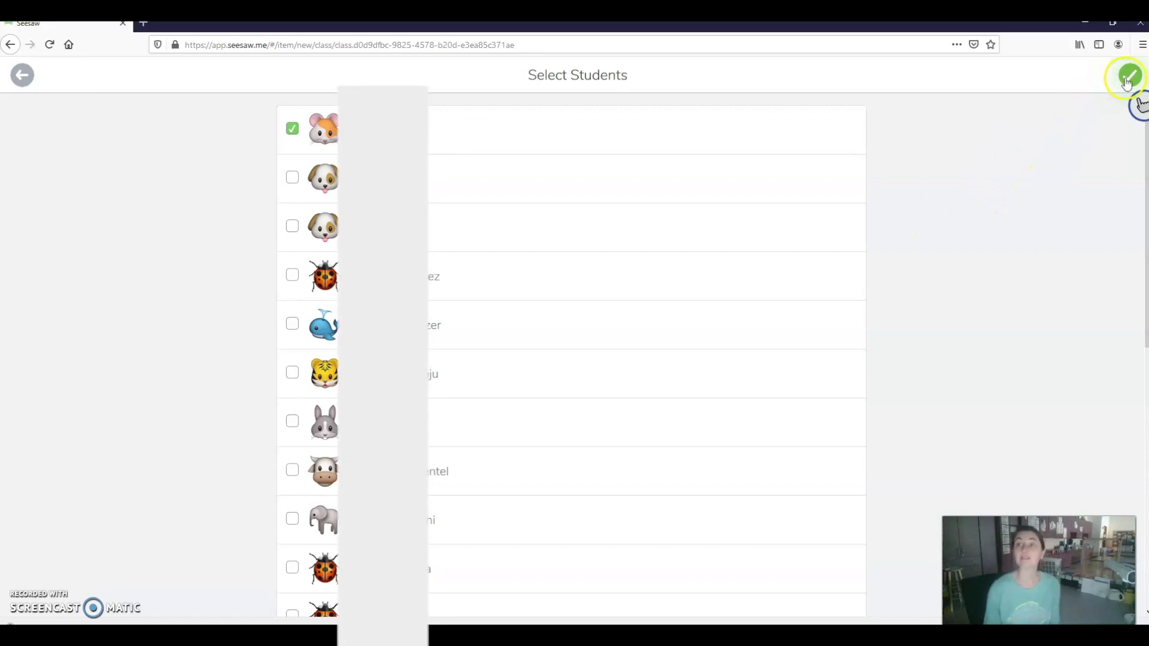
click(1127, 77)
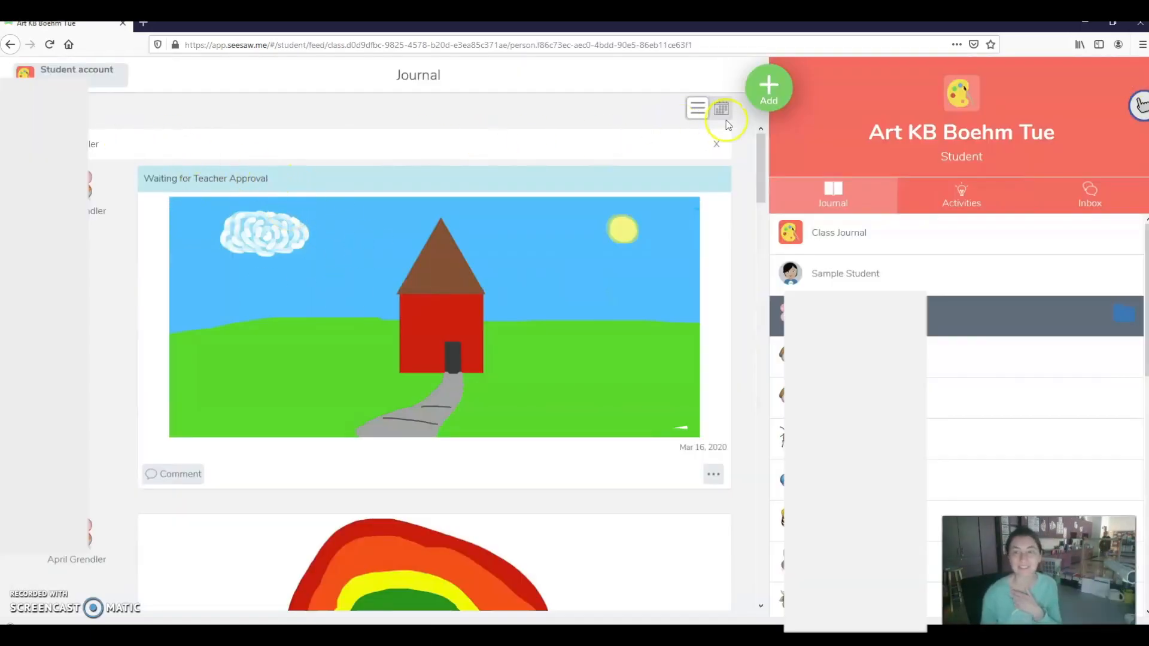
Add a new Drawing post and set its canvas background to the lavender swatch
click(768, 87)
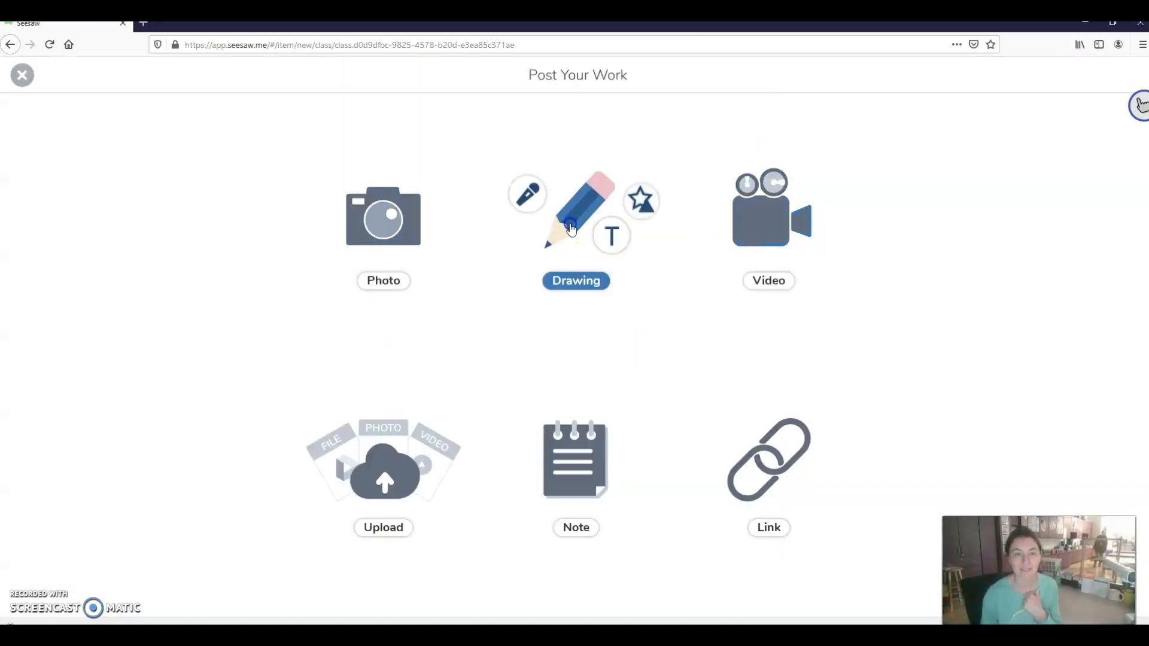
click(575, 217)
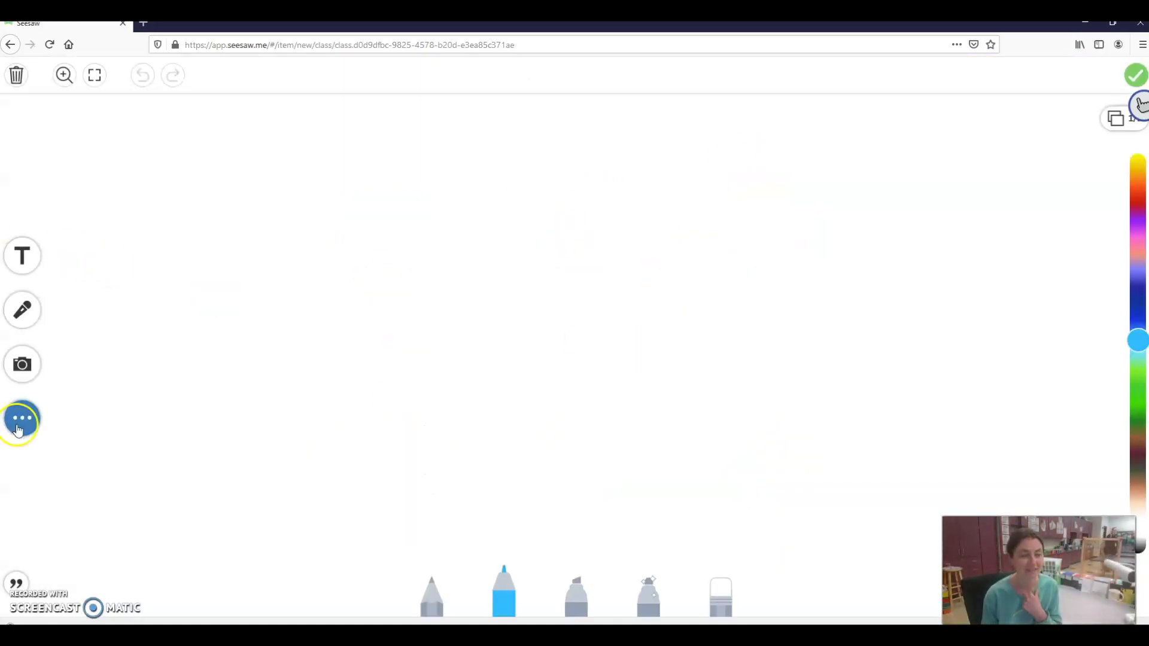
click(22, 420)
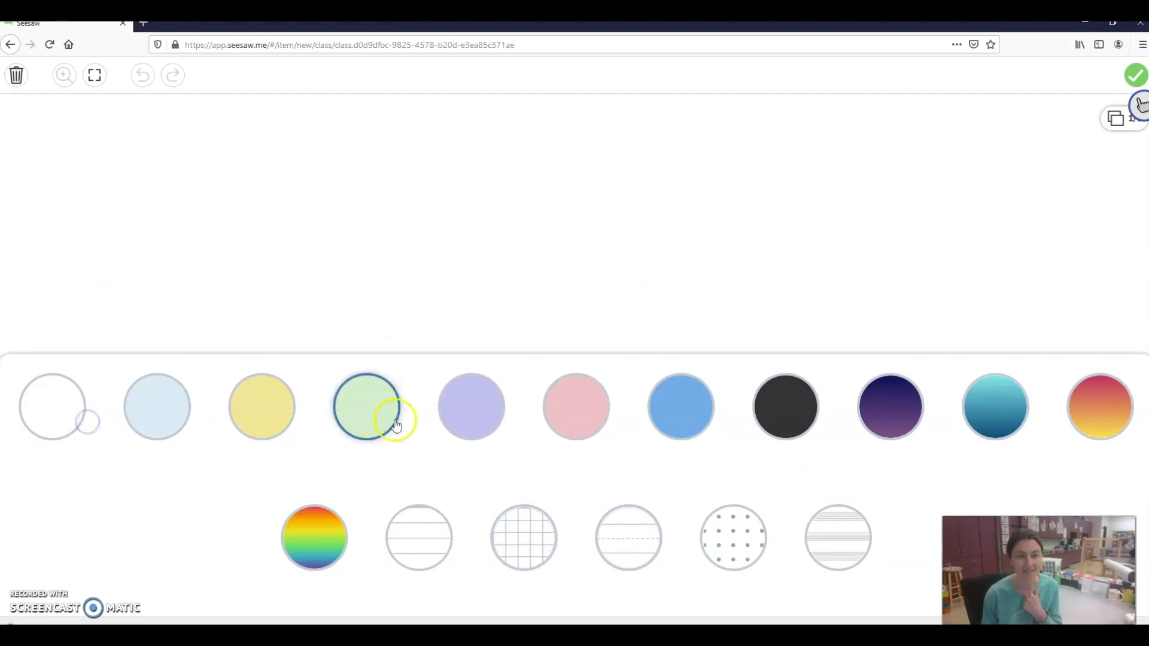
click(471, 407)
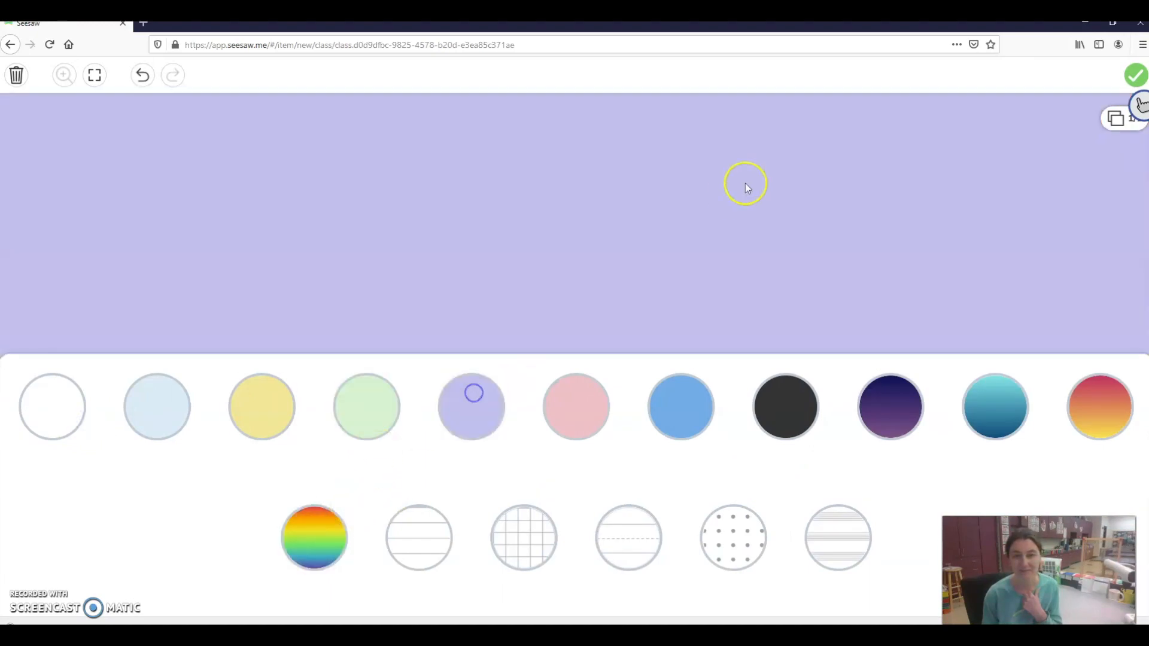